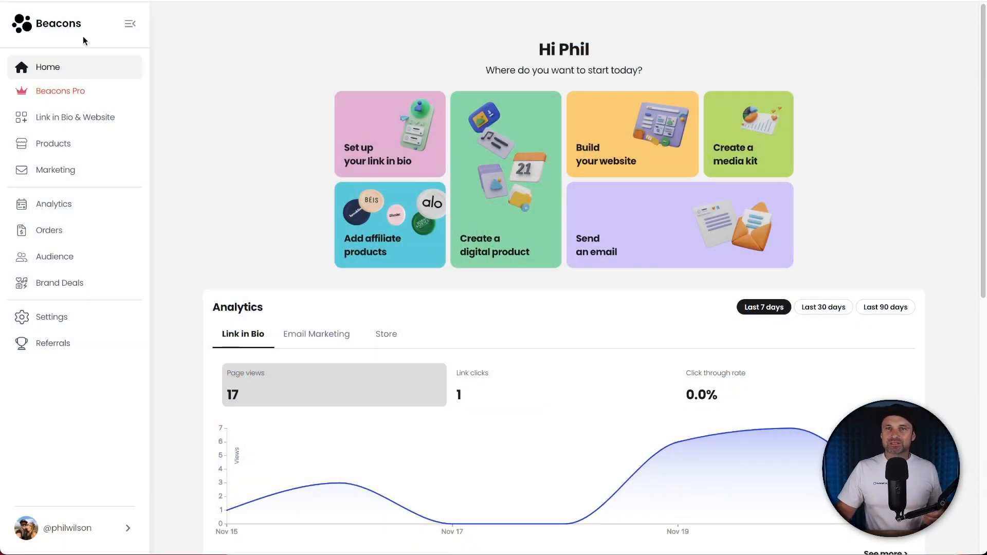
Open the Products page to see the four existing products.
left_click(53, 143)
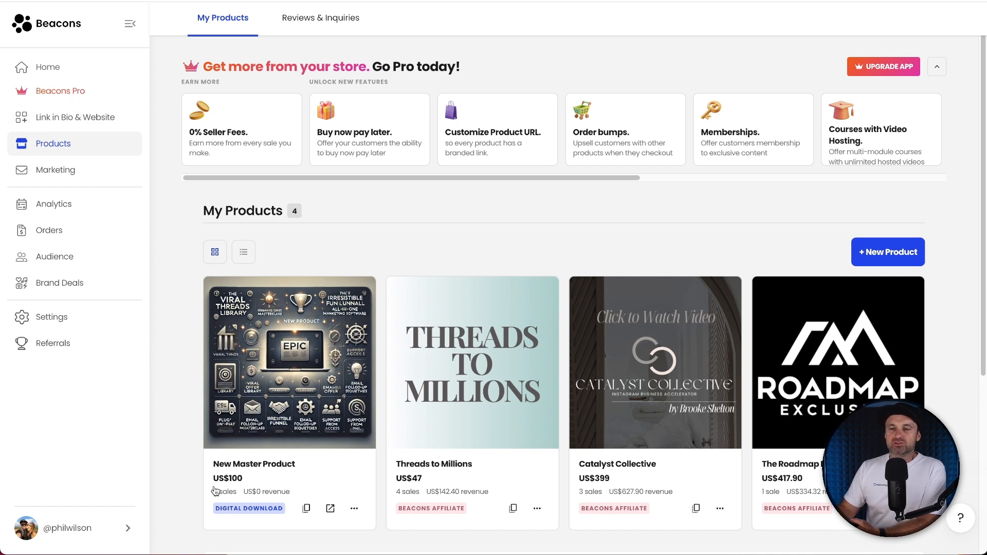
mouse_move(236, 473)
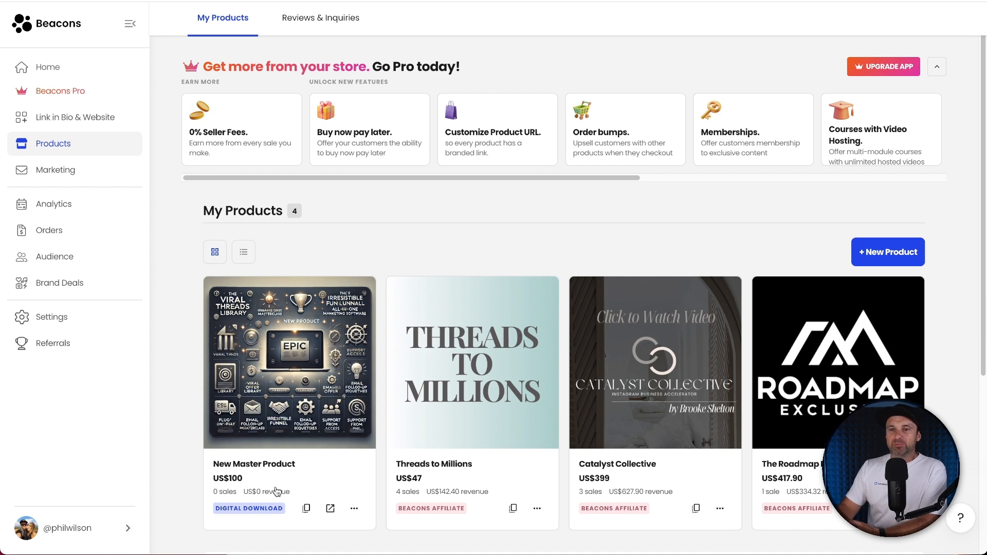
mouse_move(379, 512)
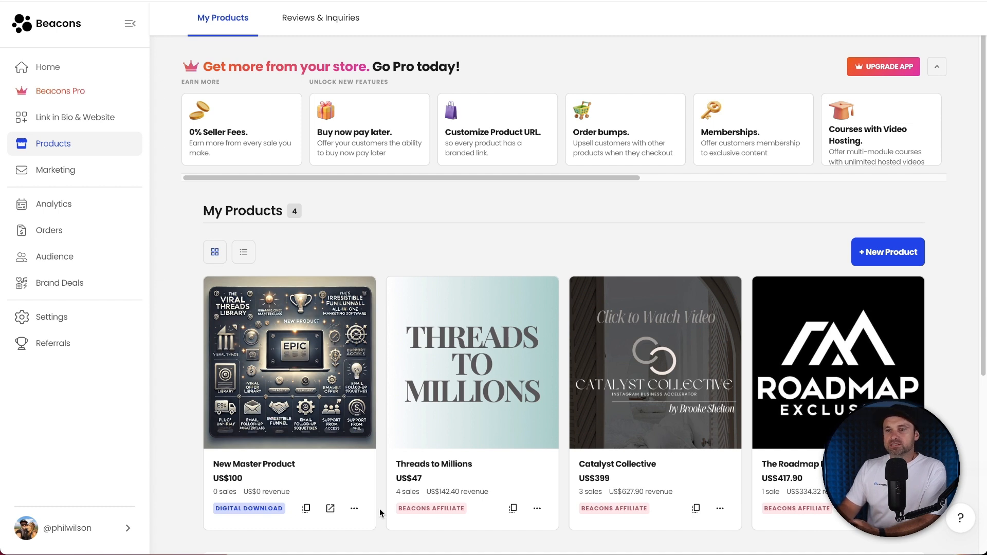
mouse_move(817, 524)
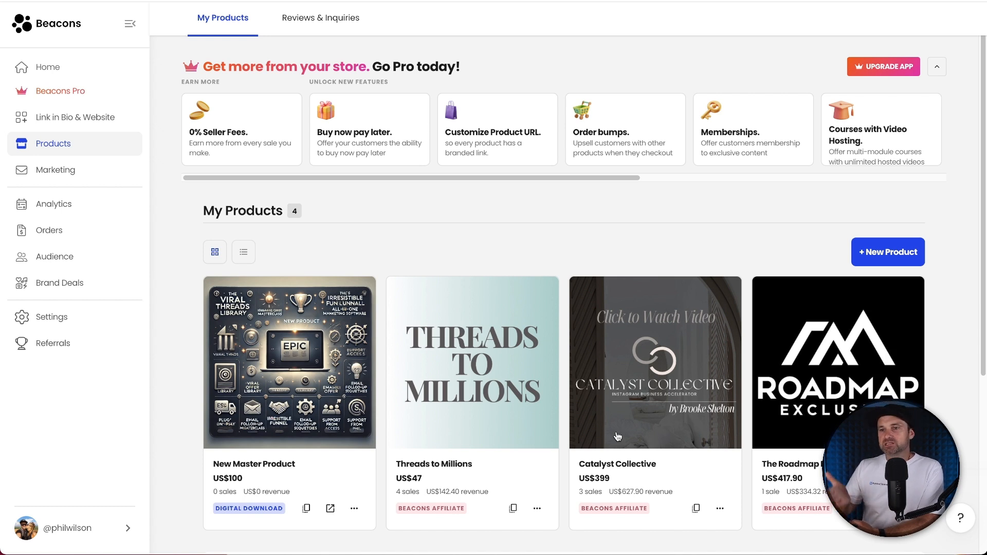
mouse_move(89, 154)
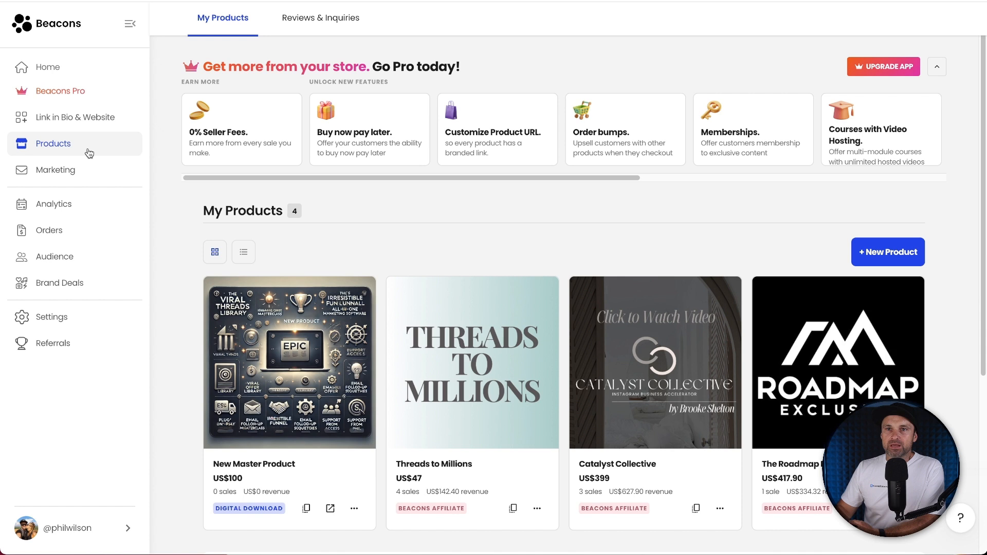
mouse_move(76, 170)
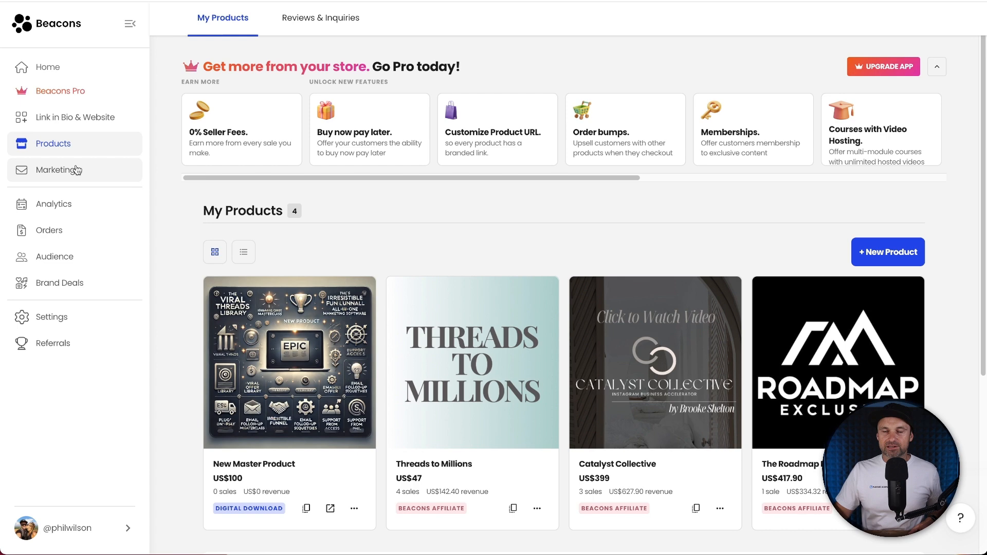
Go to Marketing and open the Smart Reply page for Instagram auto-messages.
left_click(55, 170)
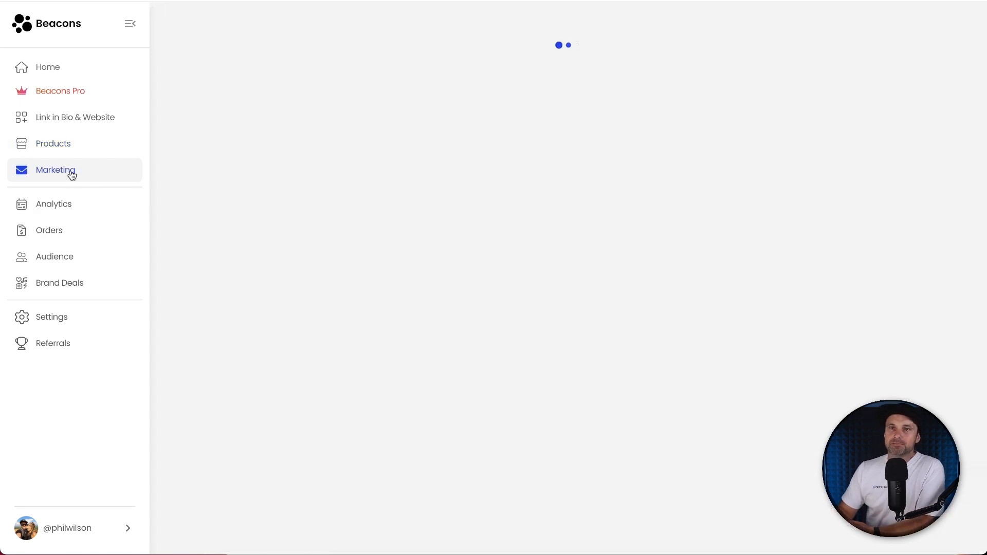
left_click(56, 169)
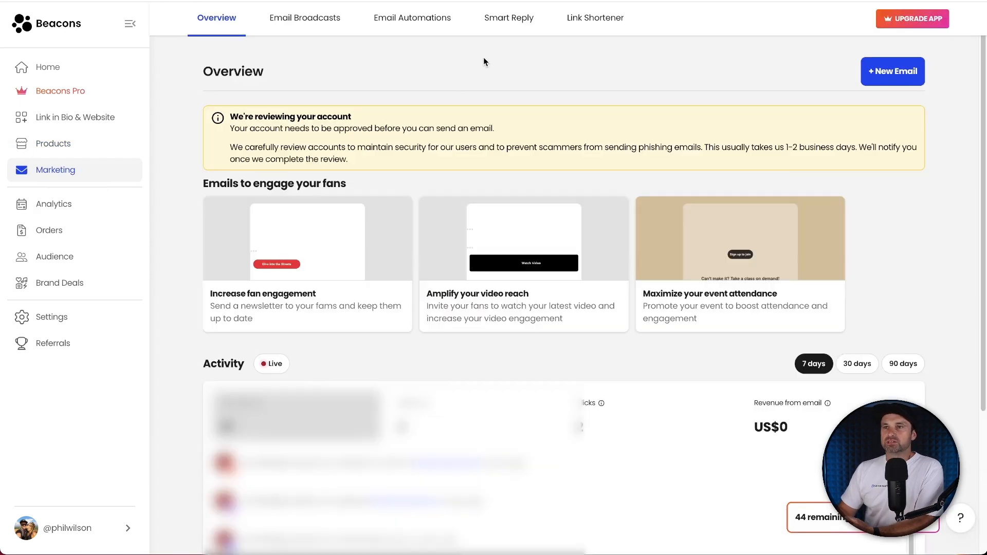
left_click(508, 18)
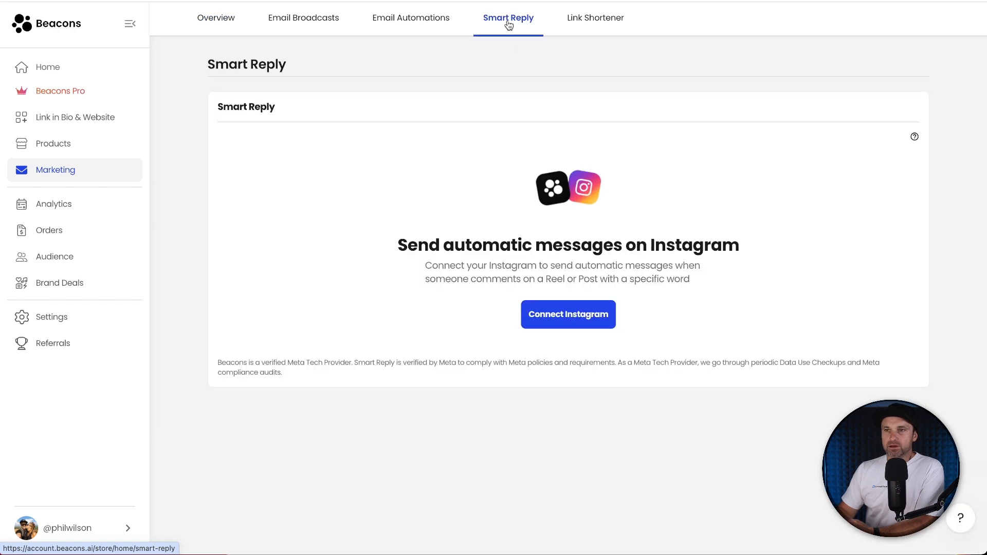
mouse_move(549, 361)
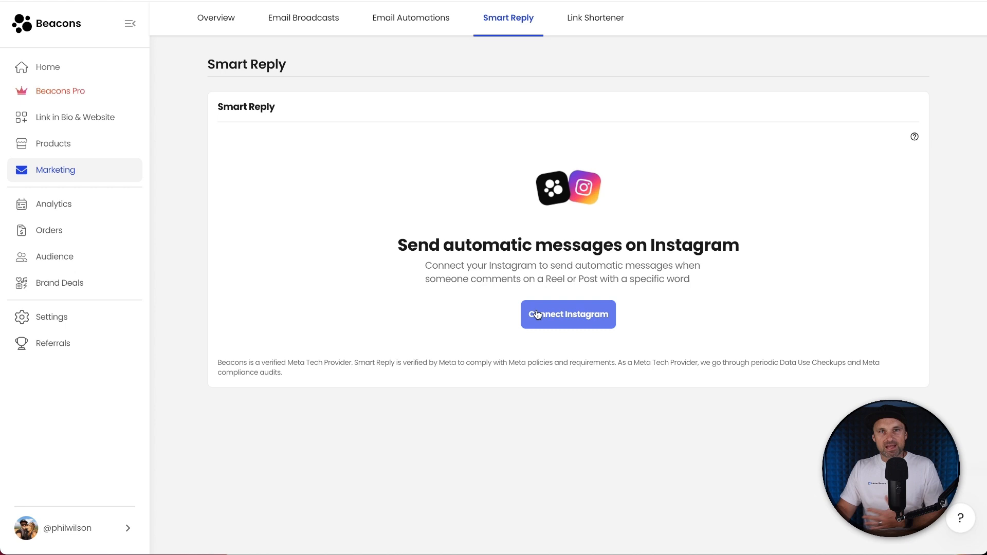
mouse_move(561, 314)
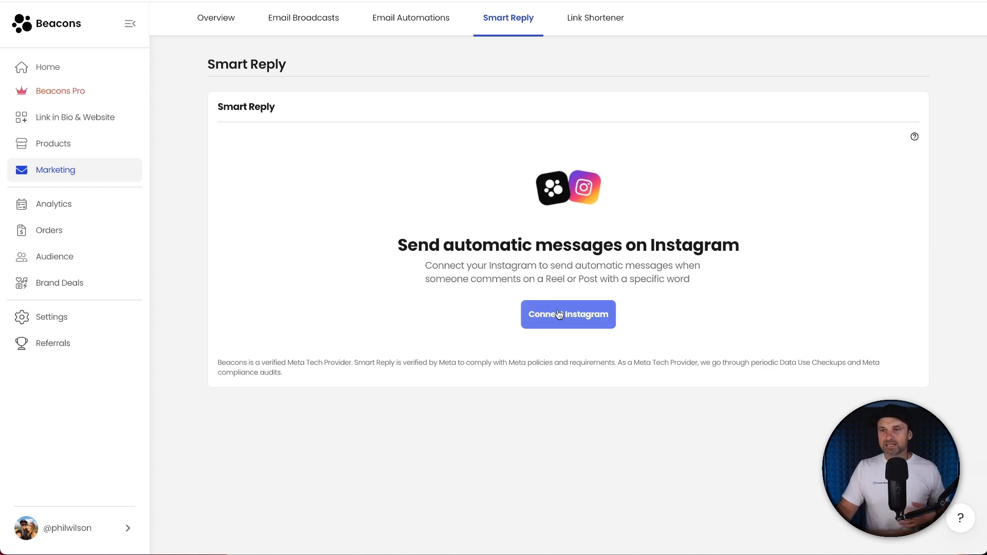
Connect Instagram and allow Beacons access to the business account.
left_click(566, 314)
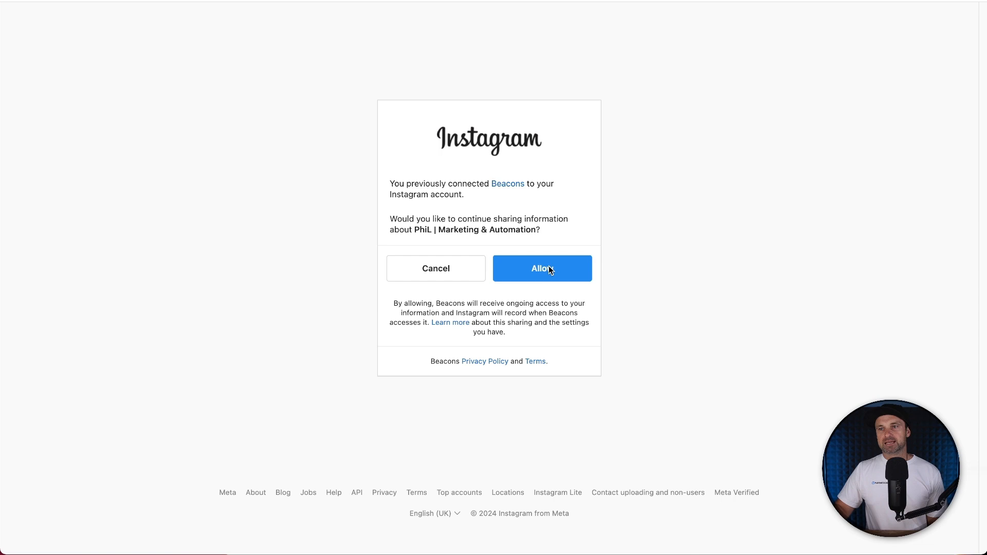
left_click(541, 268)
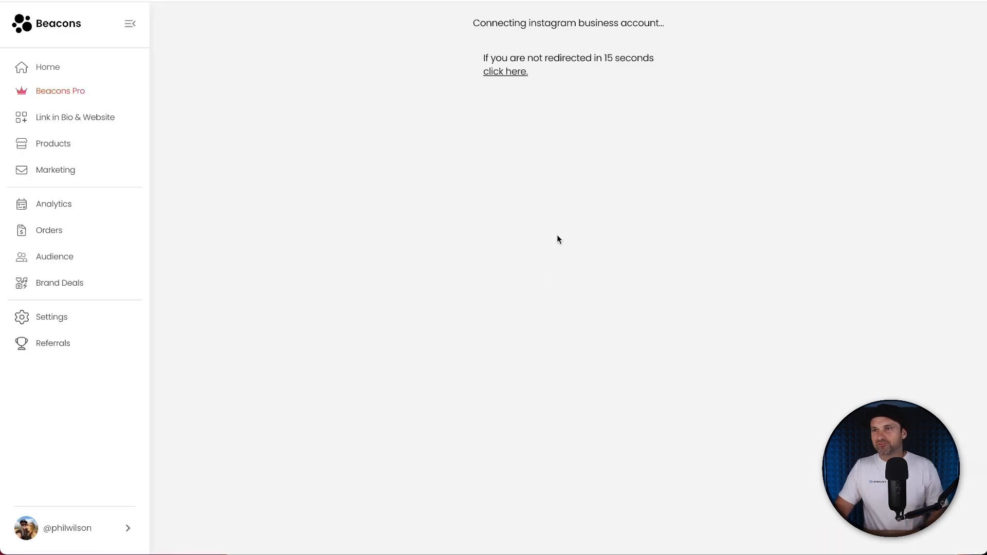
mouse_move(574, 258)
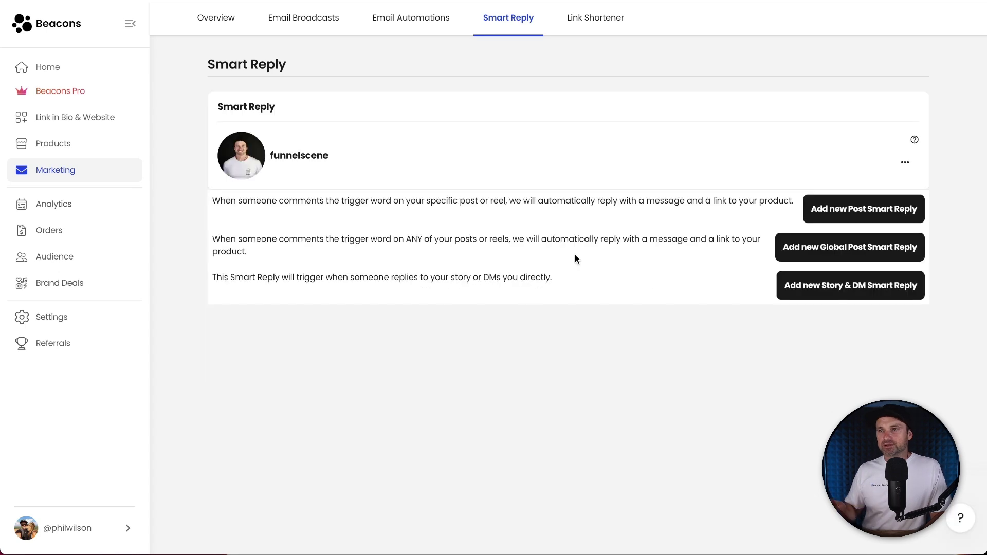
mouse_move(280, 182)
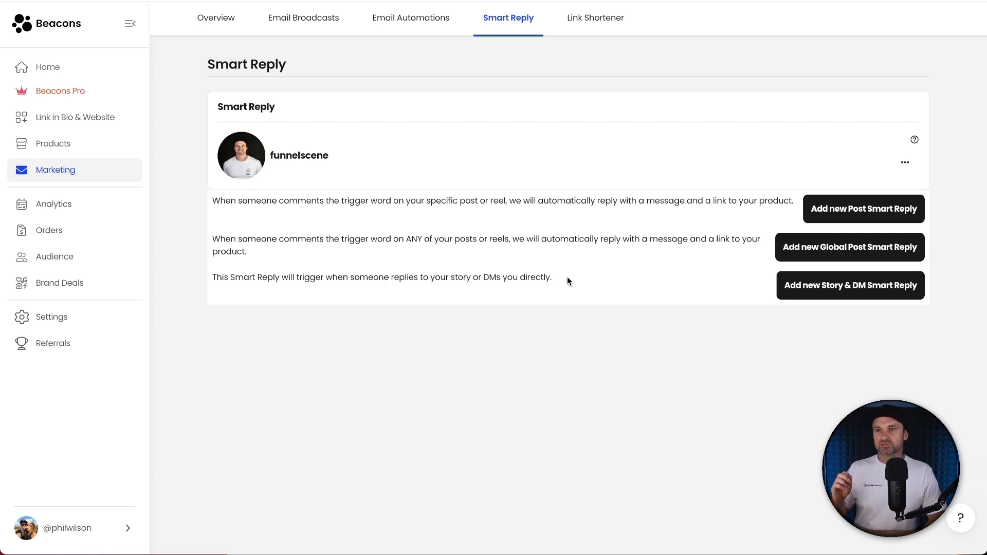
mouse_move(581, 309)
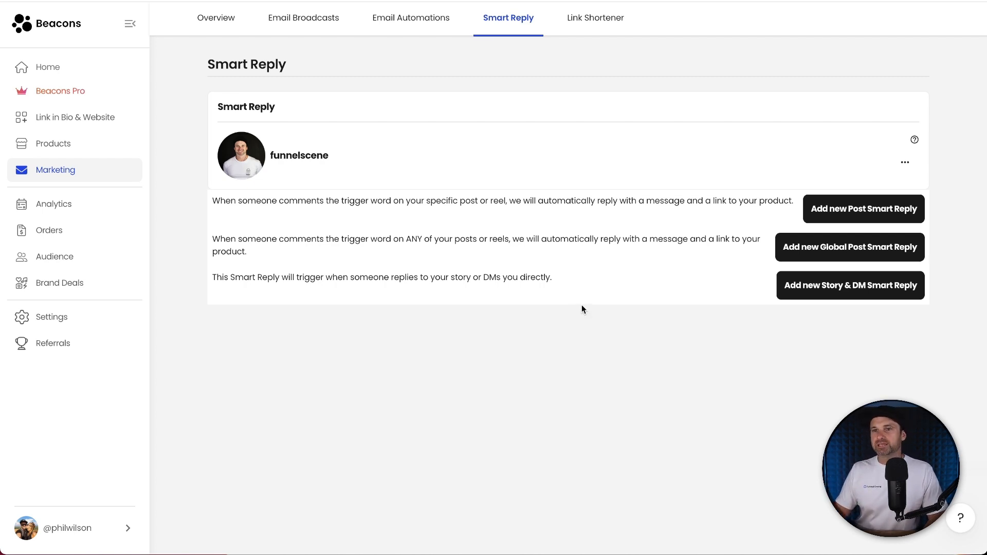
mouse_move(854, 227)
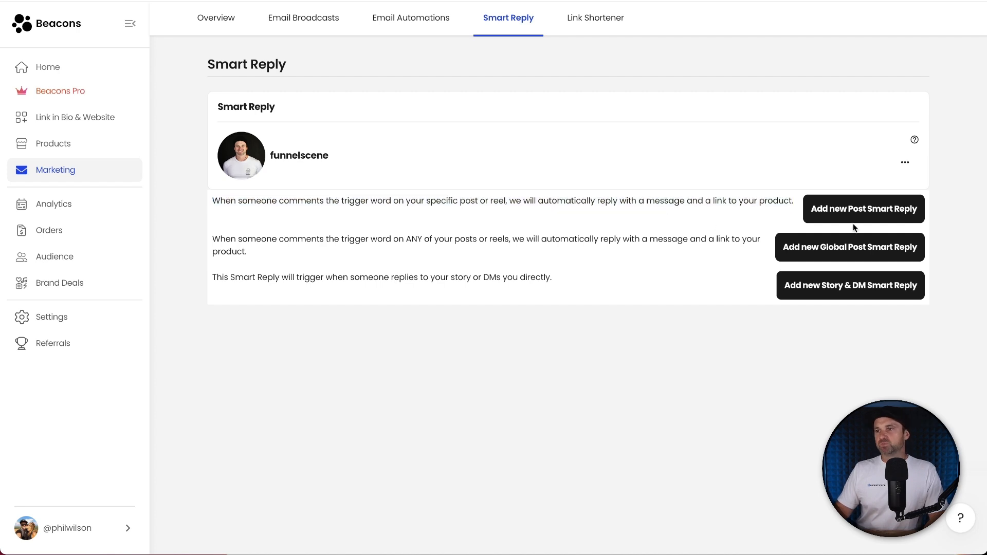
Start a new Post Smart Reply for a specific post.
left_click(863, 208)
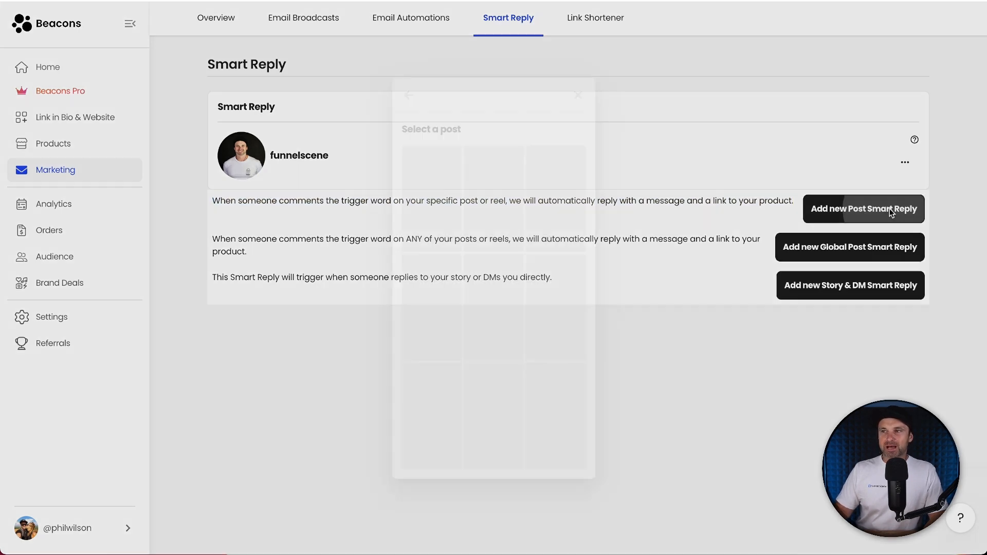
Select the post and set MASTER as the trigger word, then continue.
left_click(863, 208)
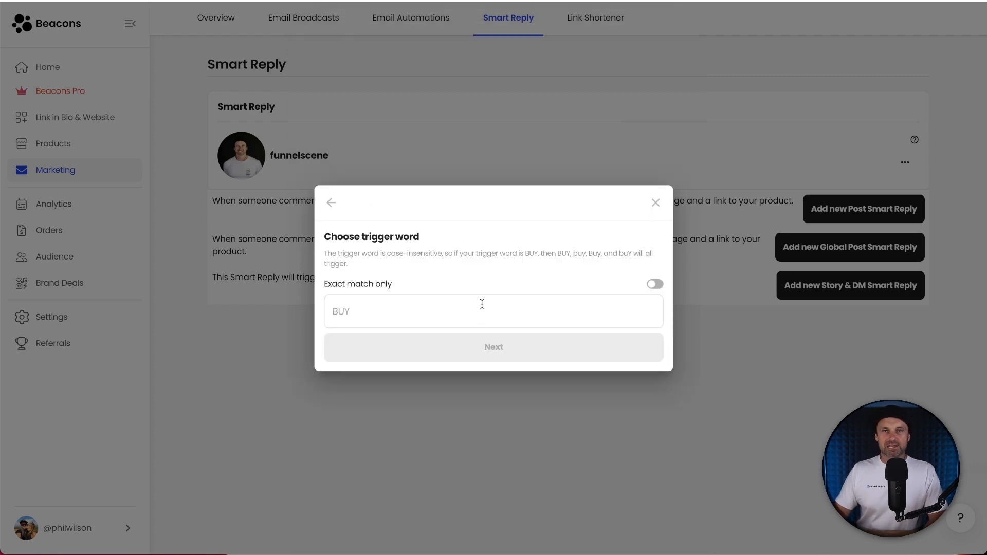
left_click(493, 311)
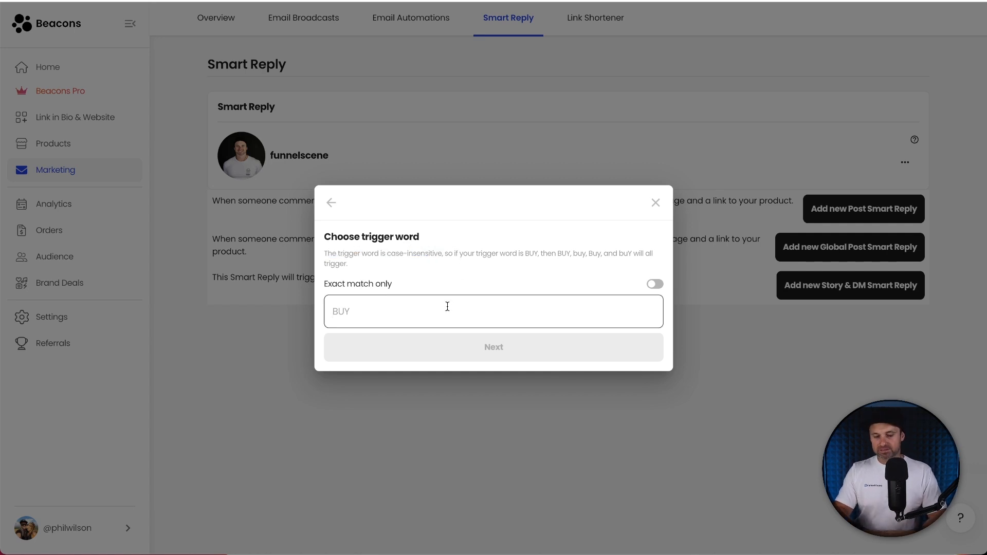
type("MASTER")
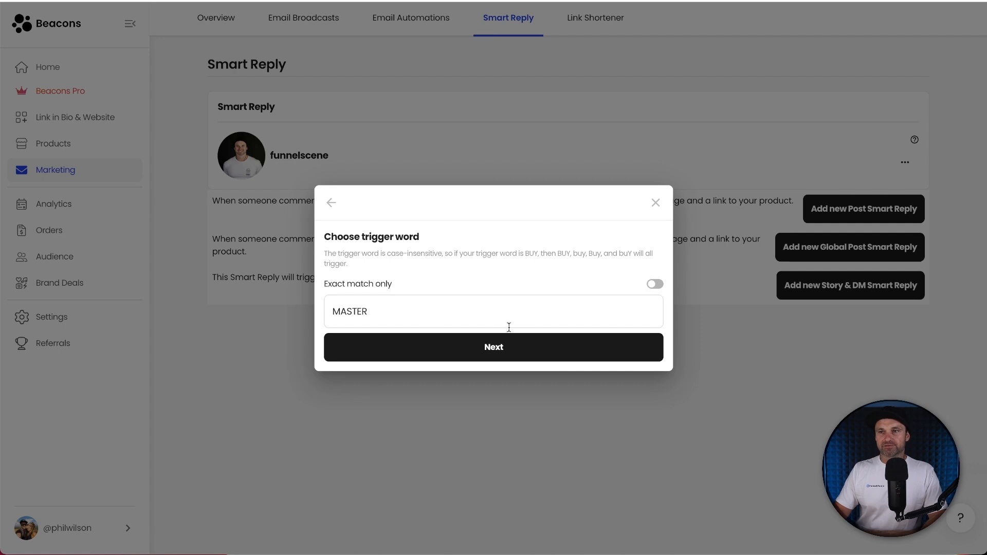
left_click(492, 347)
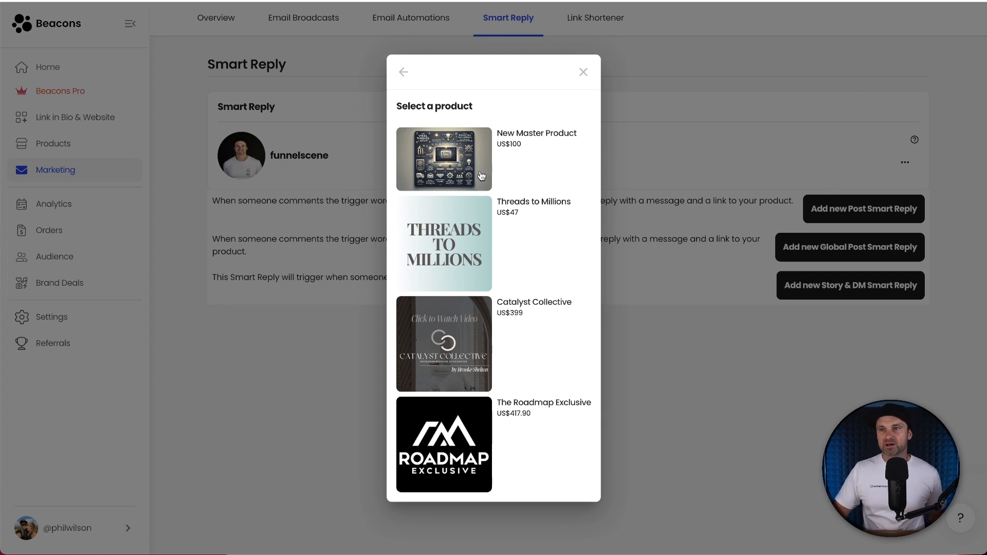
mouse_move(517, 139)
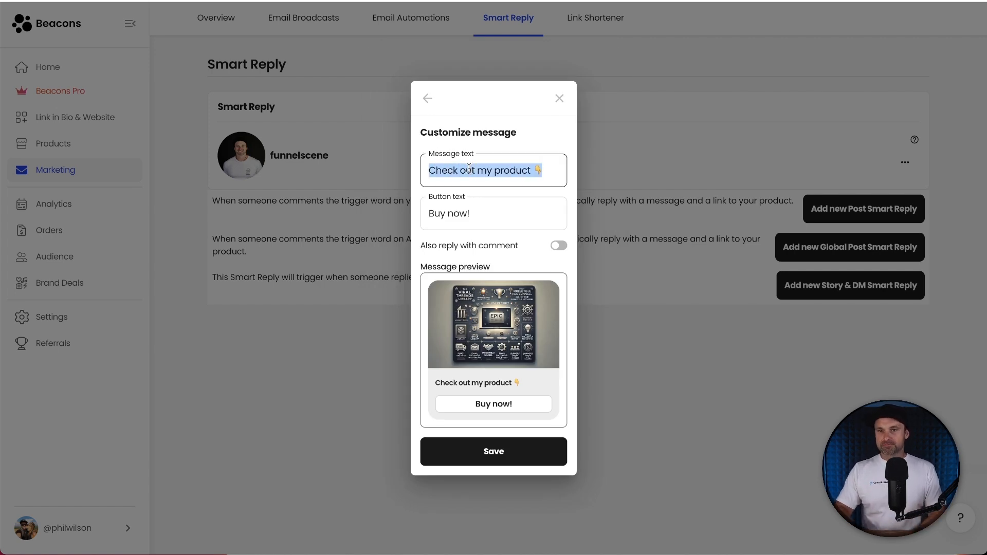
Write the DM saying the Master Product is a beast and 50% off.
type("Hey!")
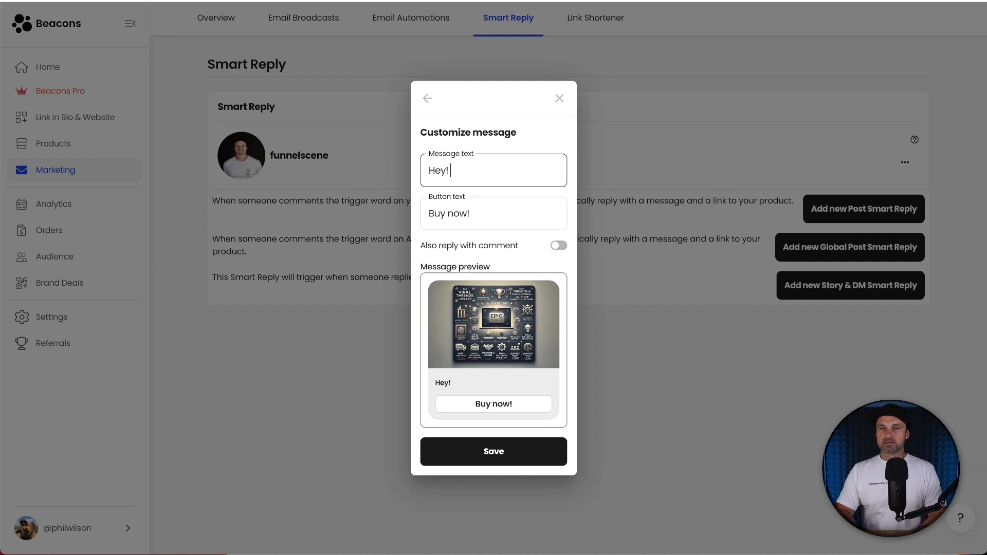
type("I see you're interested in my New Master Prod")
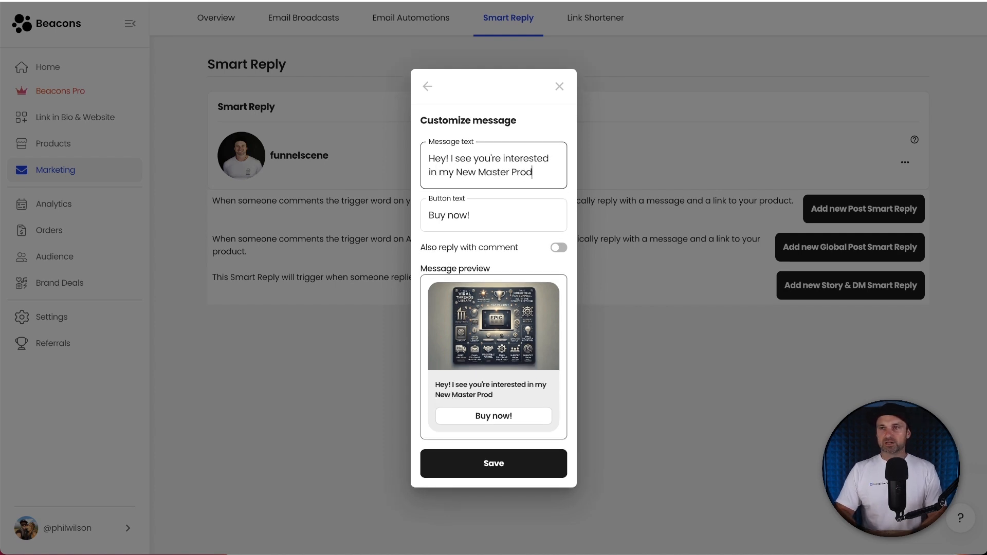
type("uct, it's a beast and i")
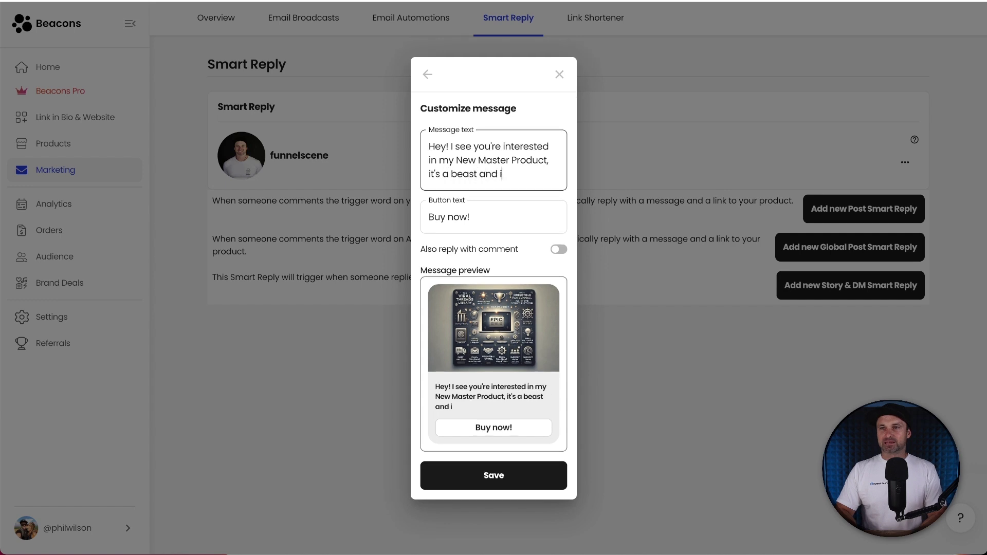
type("t's currently on sale")
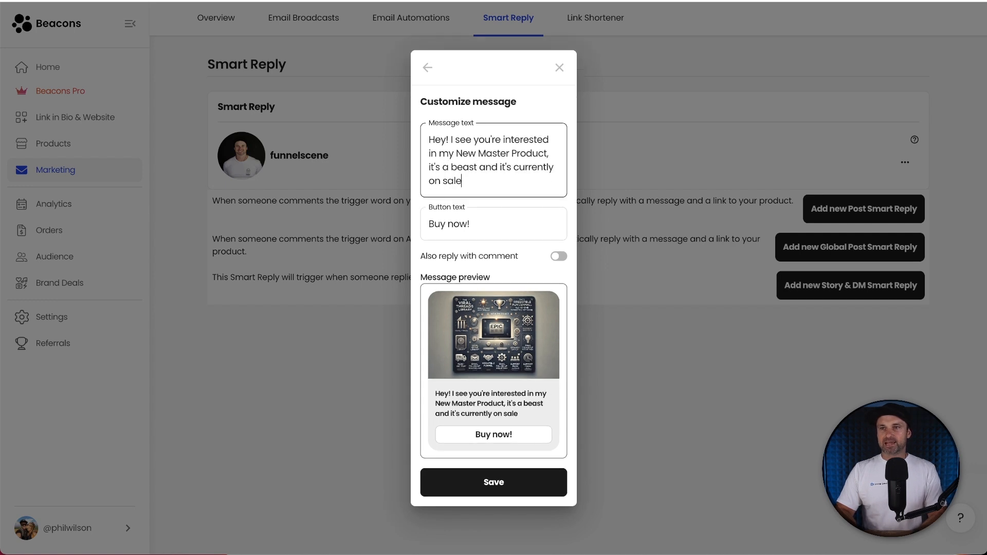
type("at 50% off, go a")
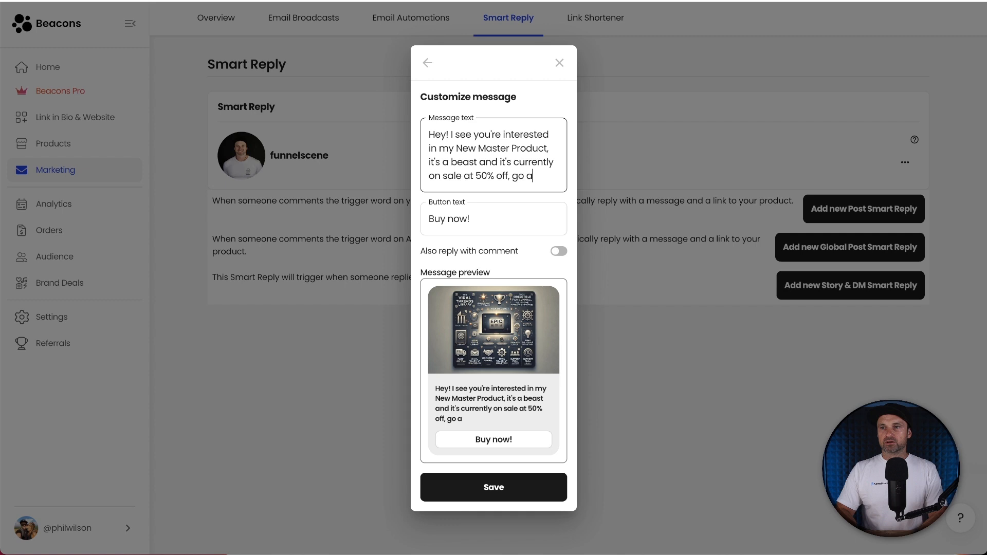
type("and check it out")
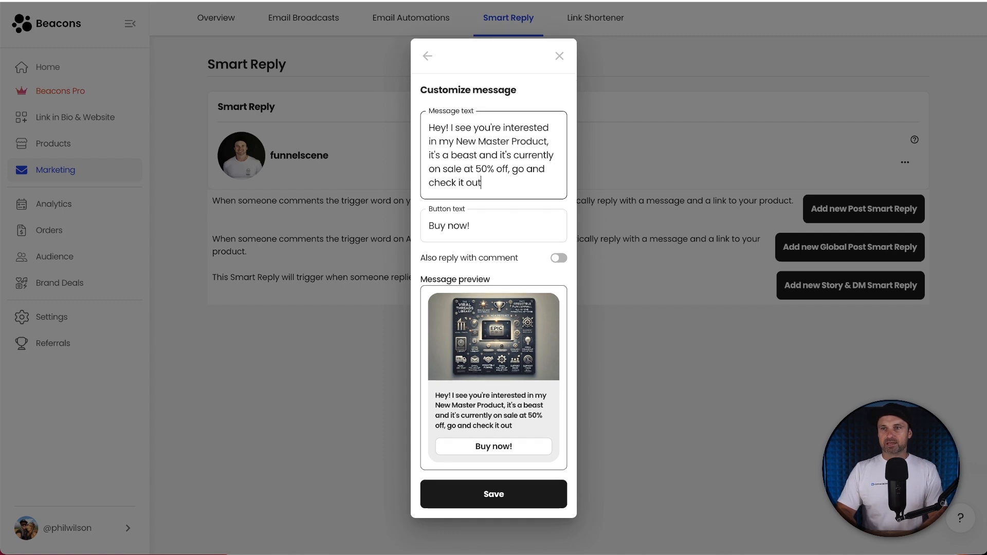
mouse_move(473, 370)
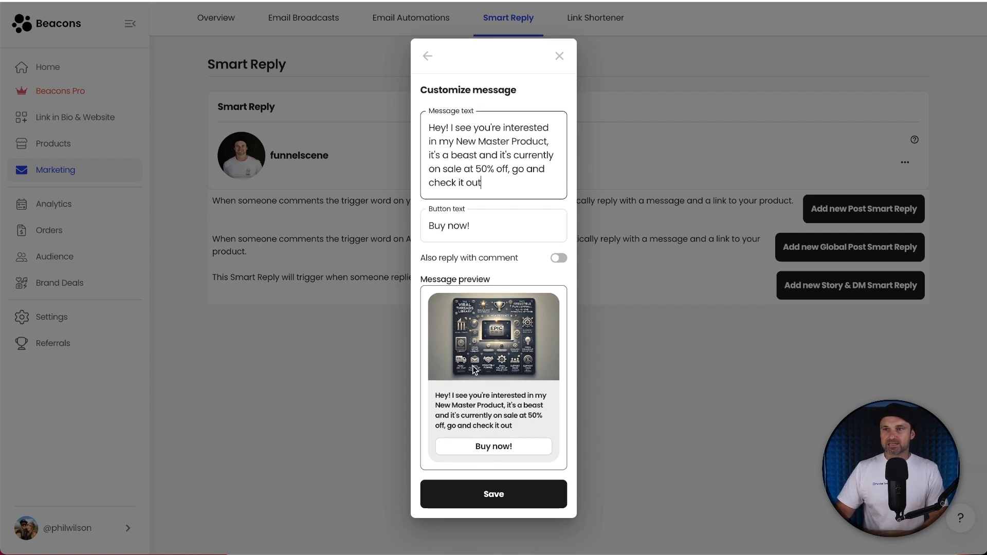
Relabel the link button '50% Discount' and enable comment replies.
double_click(449, 226)
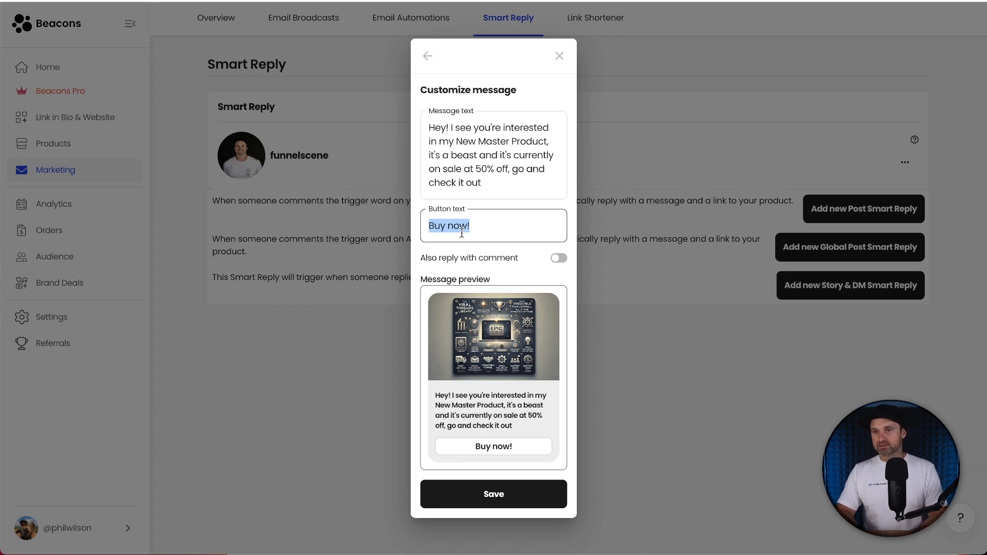
type("50% Discount")
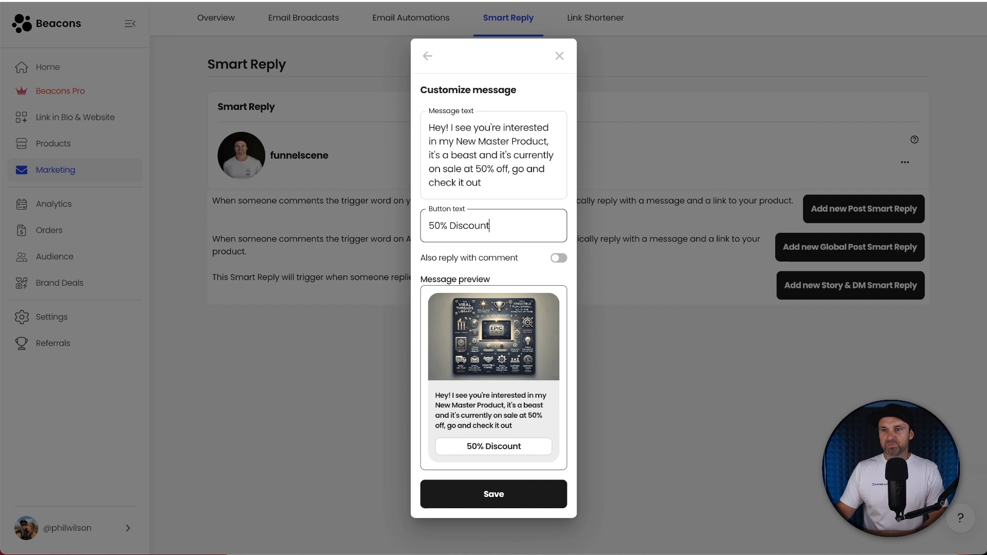
mouse_move(536, 354)
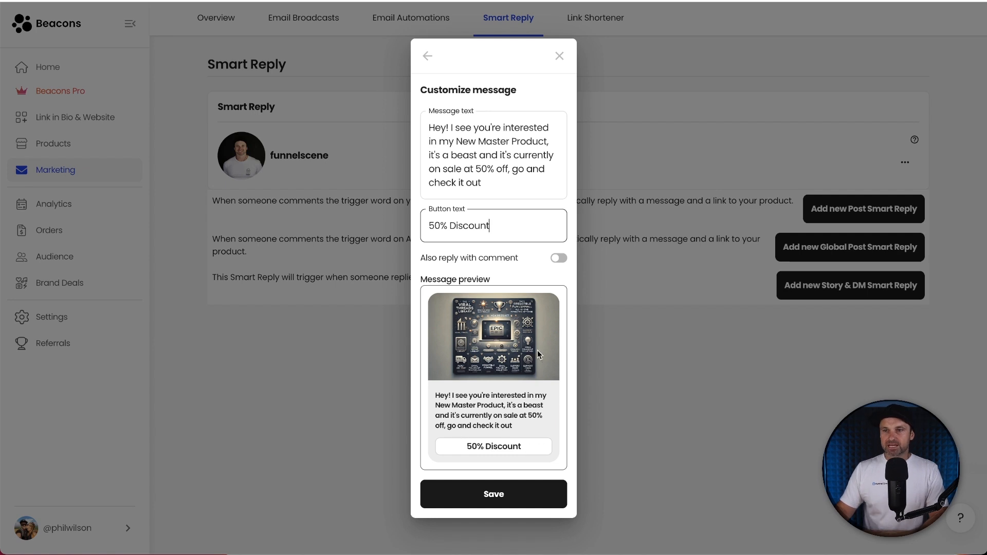
mouse_move(477, 266)
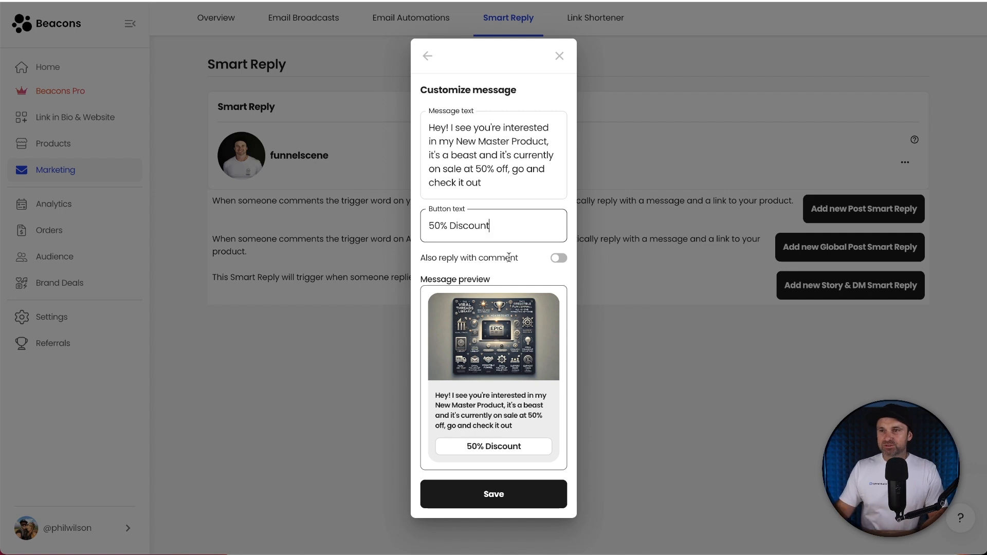
left_click(556, 258)
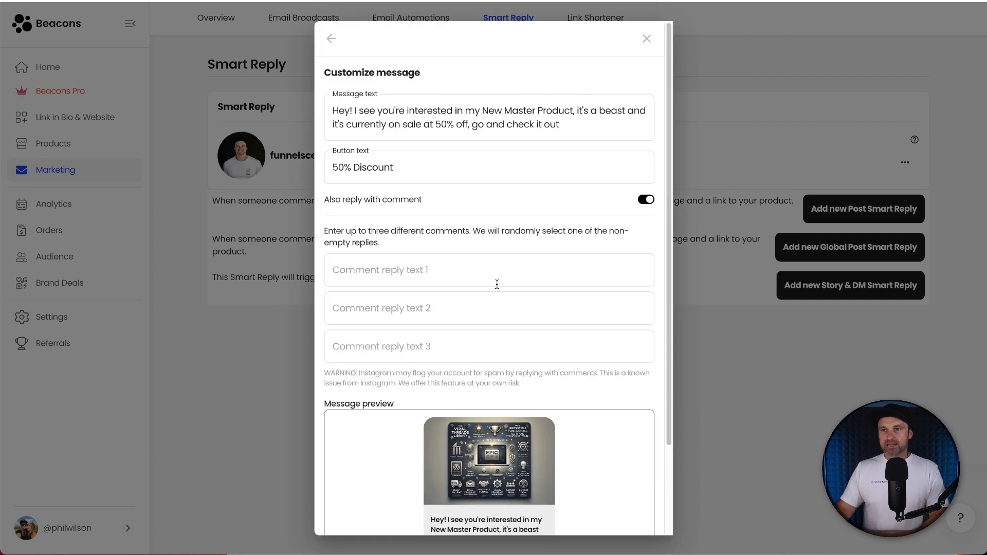
Add three comment replies like 'Loud and clear! Check your DM's' and save MASTER.
left_click(488, 269)
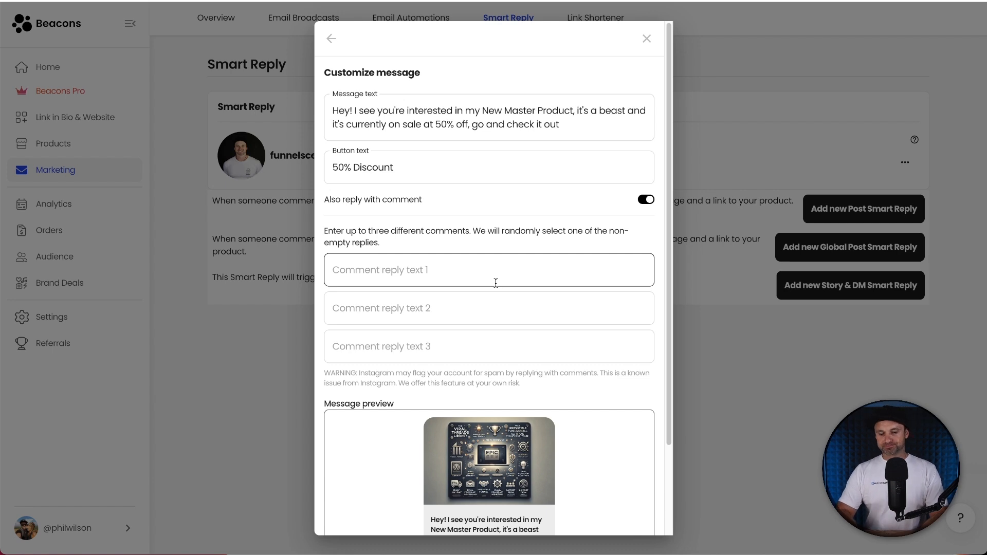
type("Amazing, I'll send you through the info")
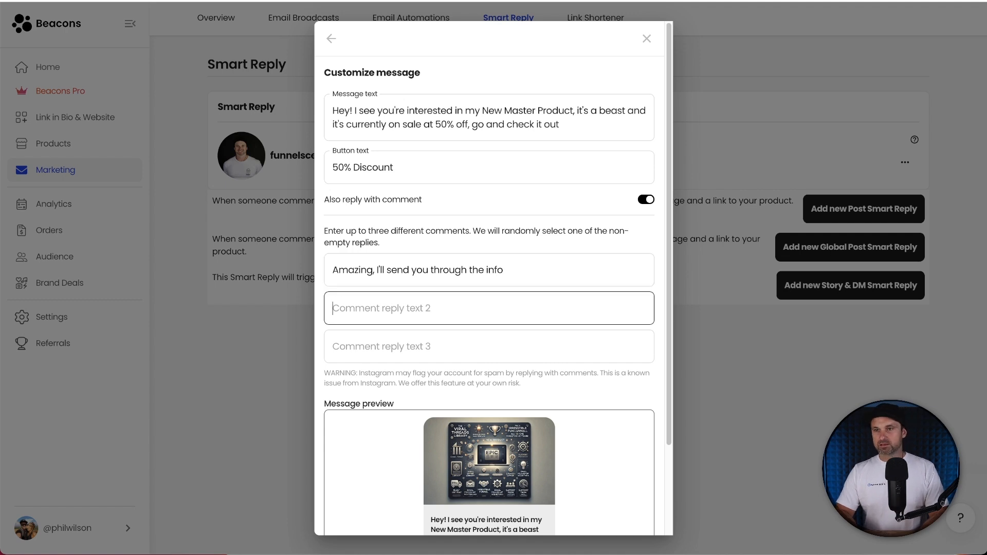
type("Loud and cle")
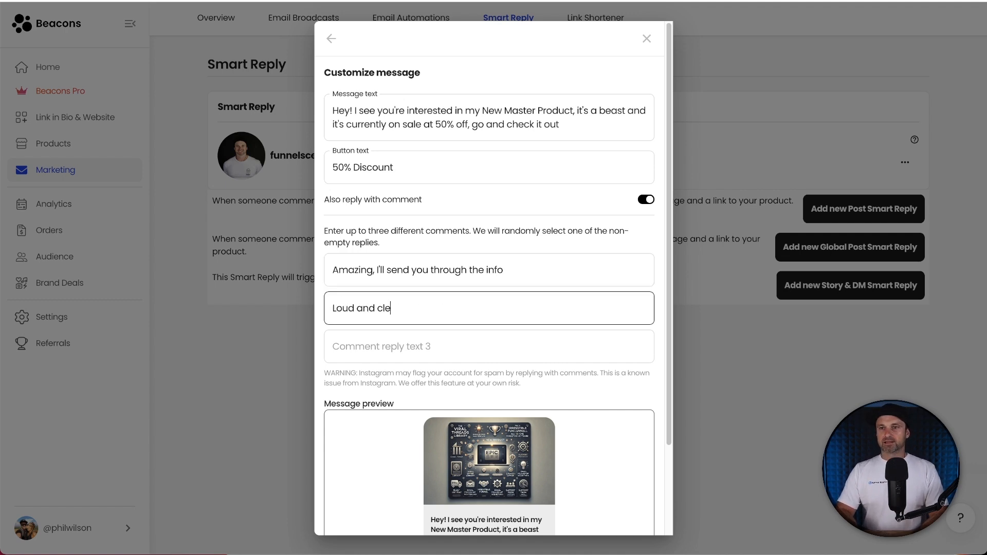
type("ar! Check your DM's")
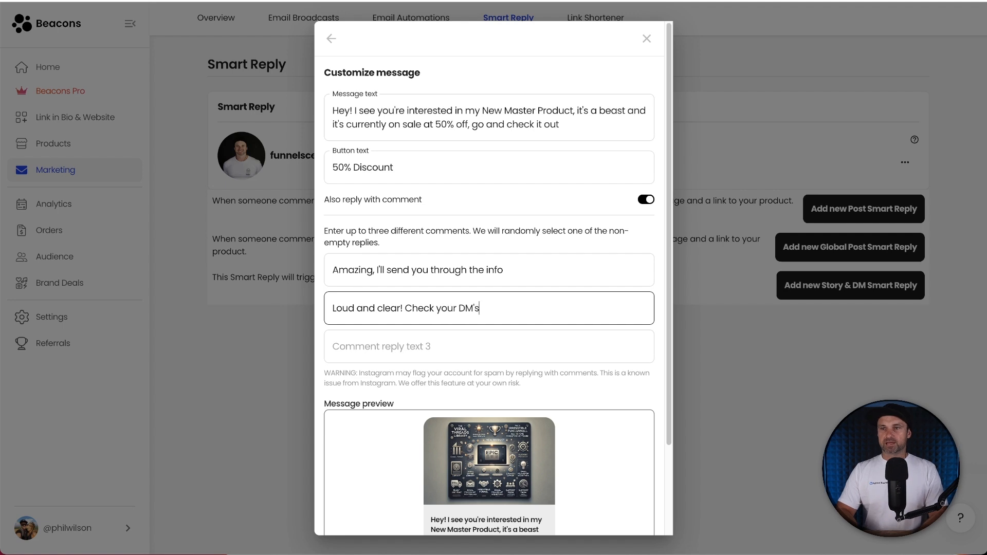
type("Sounds good, I've")
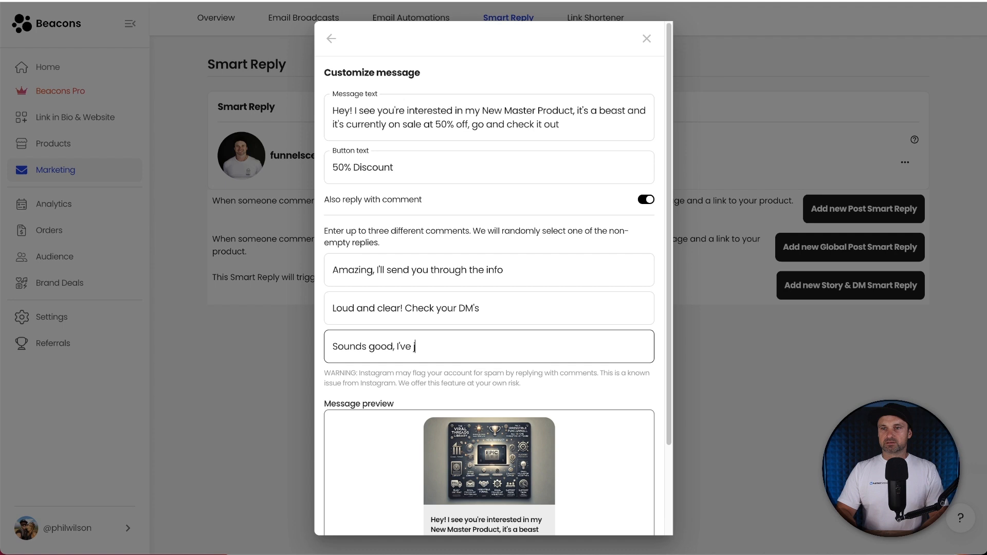
type("just shot you a message.")
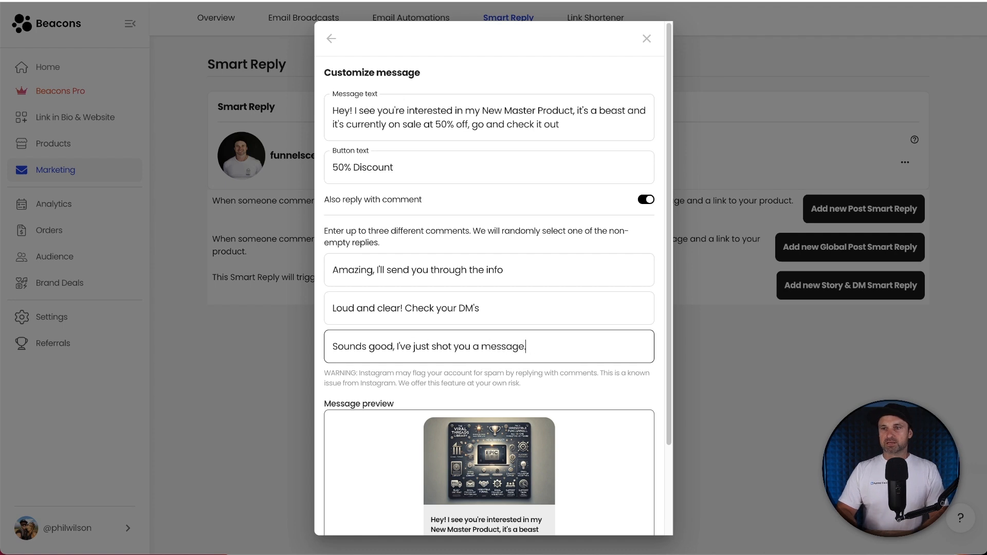
scroll("down", 3)
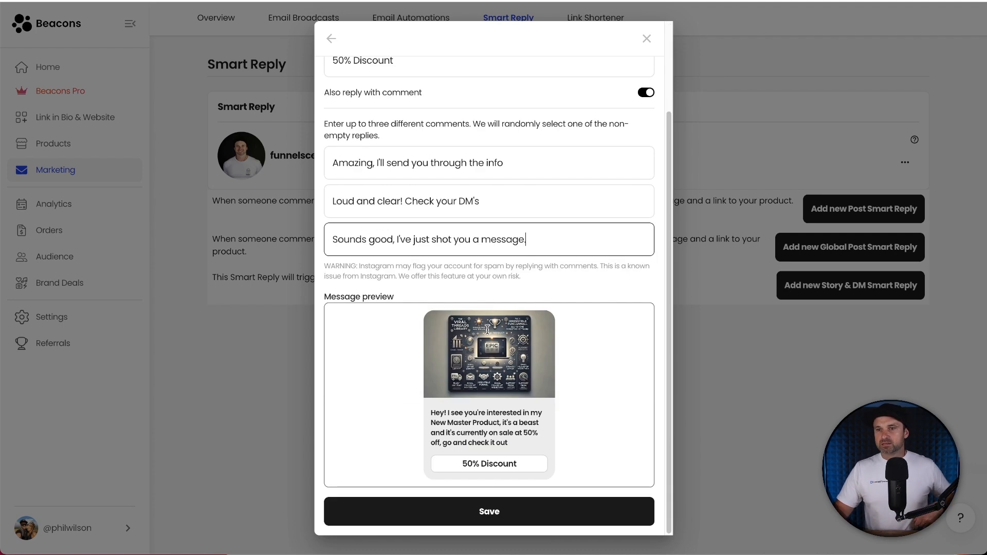
left_click(489, 511)
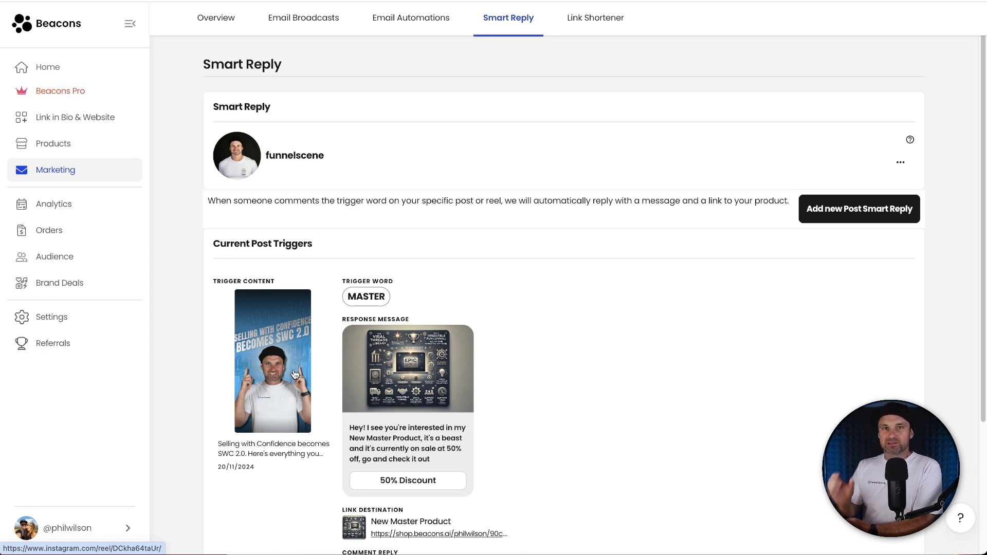
mouse_move(299, 342)
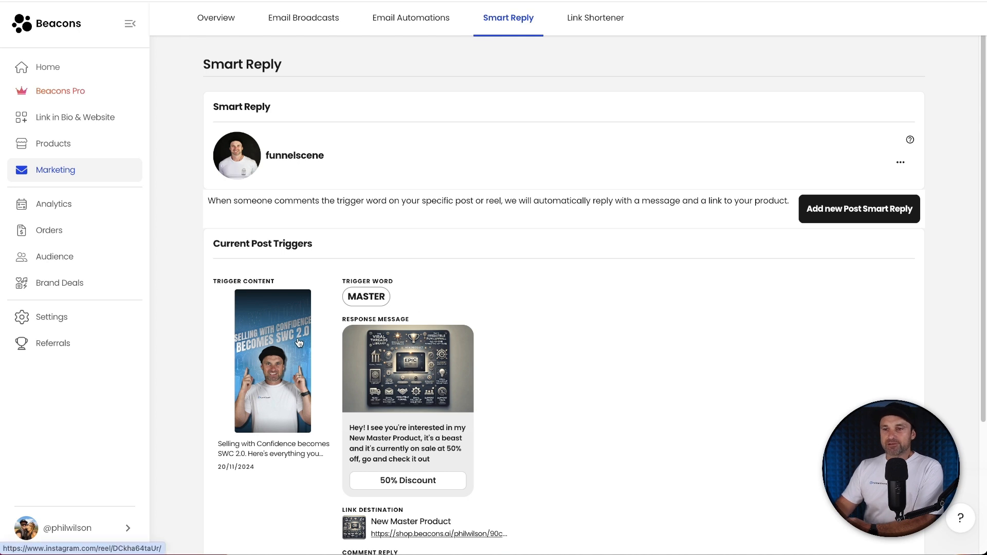
scroll("down", 3)
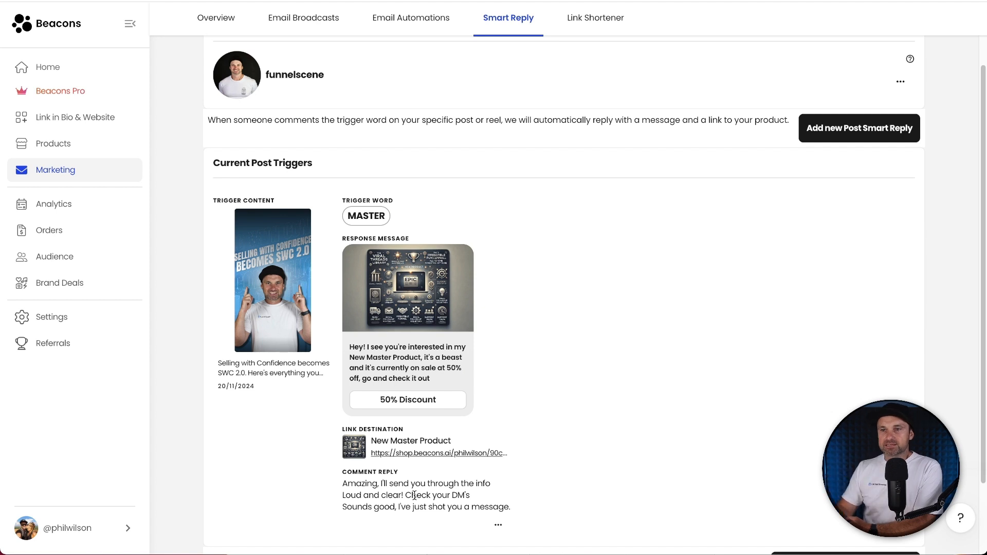
mouse_move(659, 317)
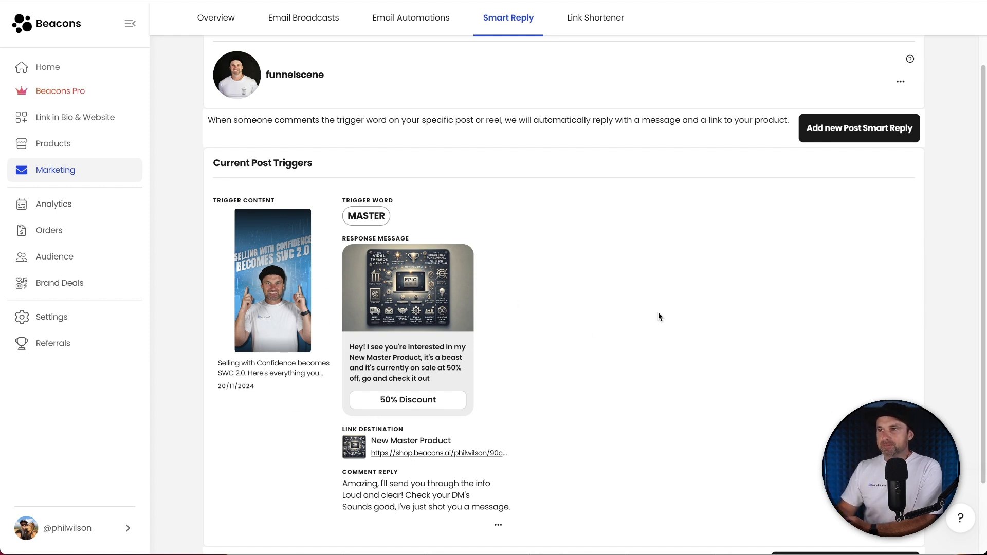
mouse_move(670, 320)
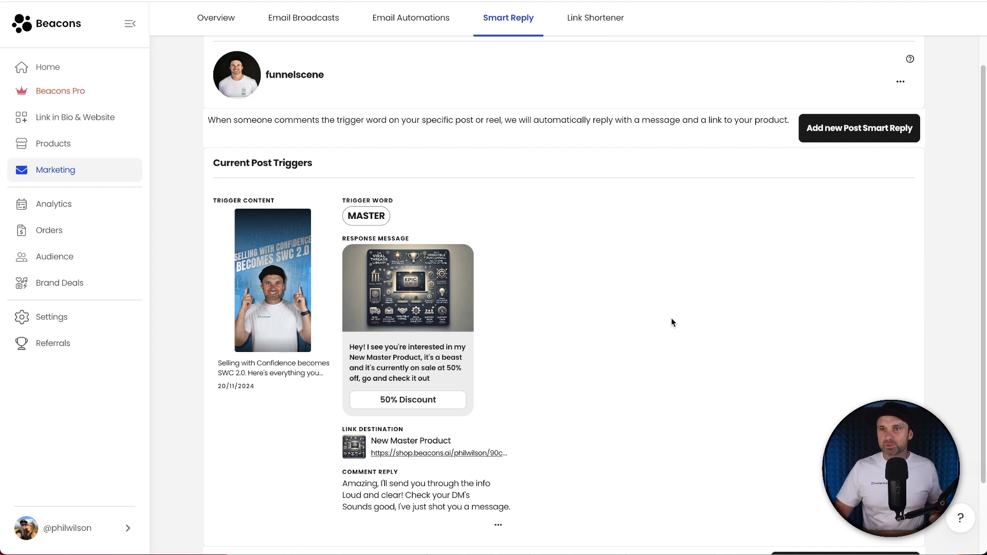
scroll("down", 3)
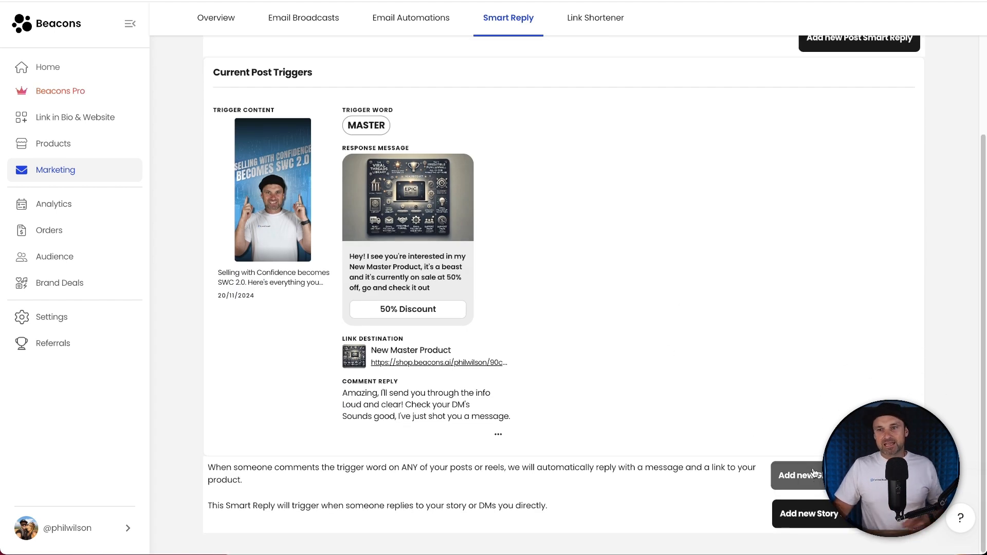
Create a Global Post Smart Reply with THREADS as the trigger word.
left_click(799, 475)
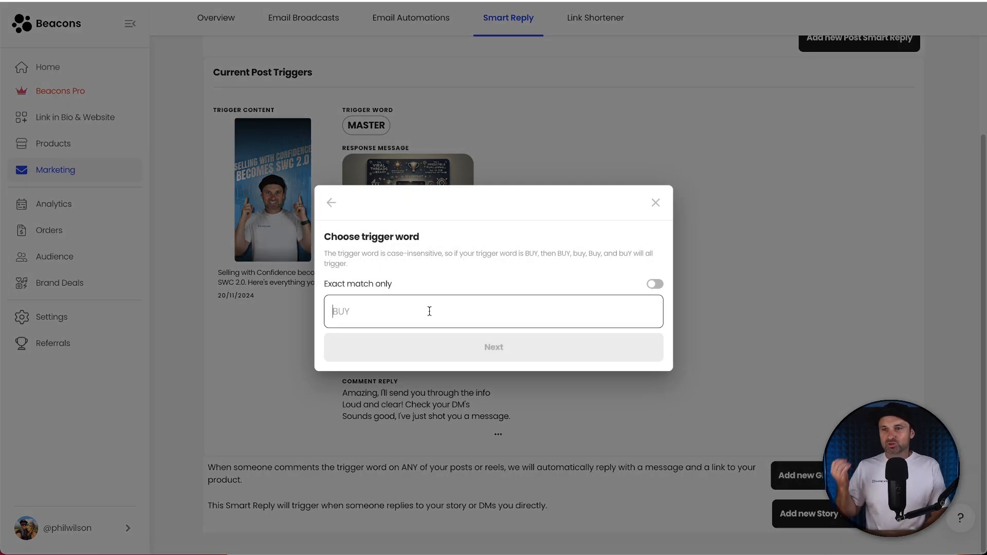
mouse_move(406, 489)
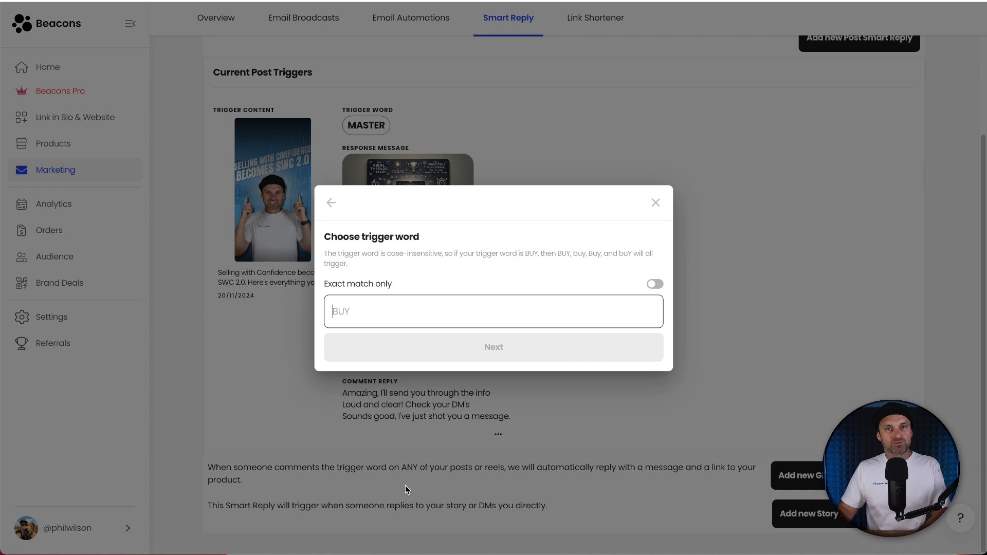
mouse_move(447, 398)
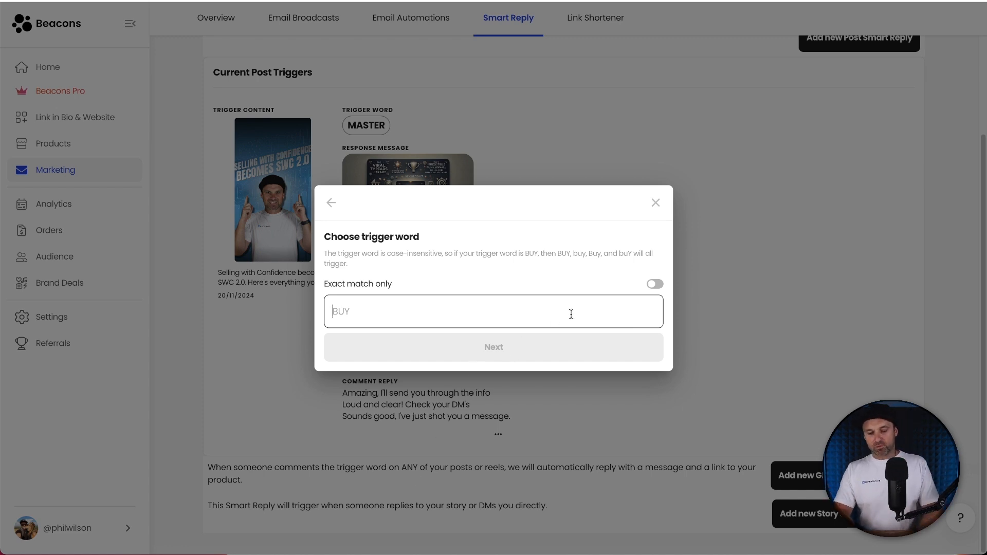
type("THREAD")
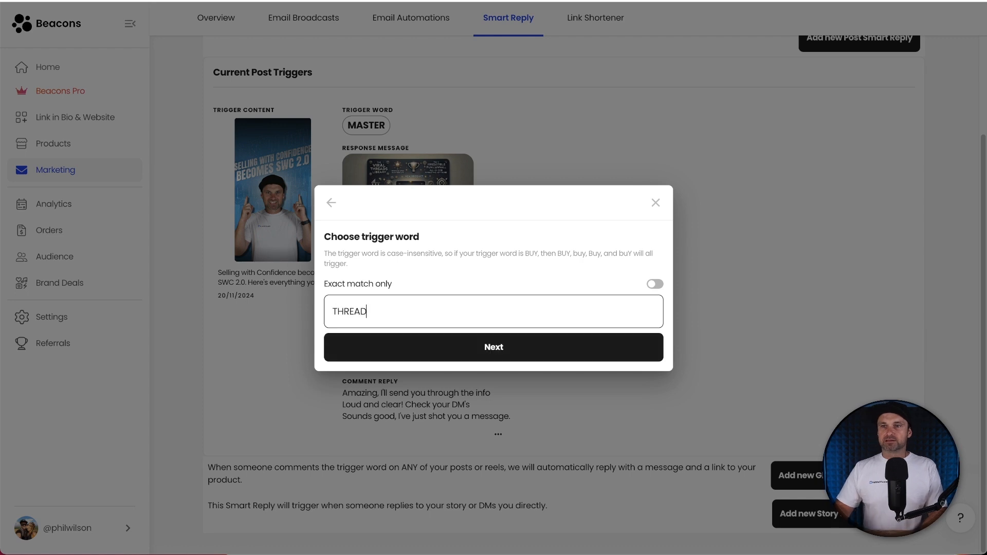
type("S")
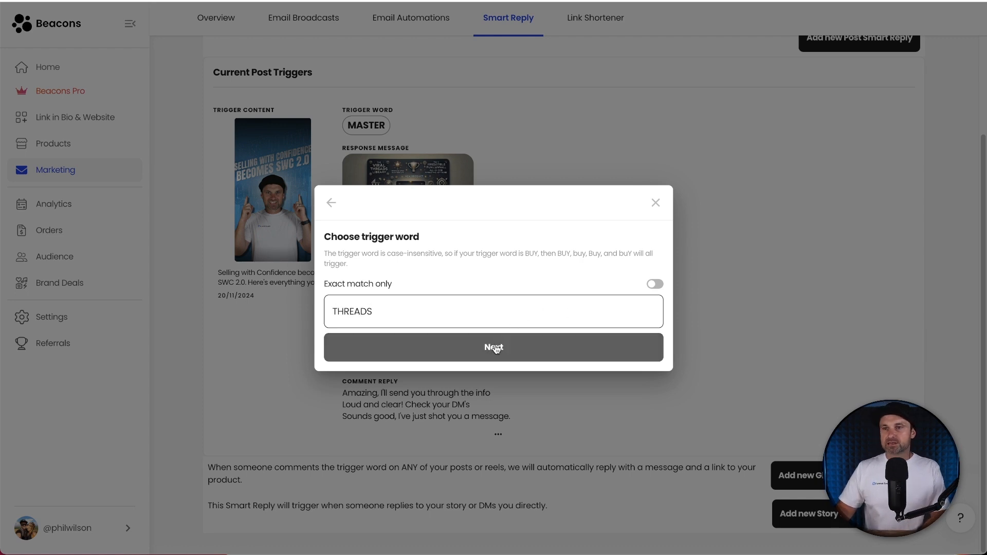
left_click(493, 348)
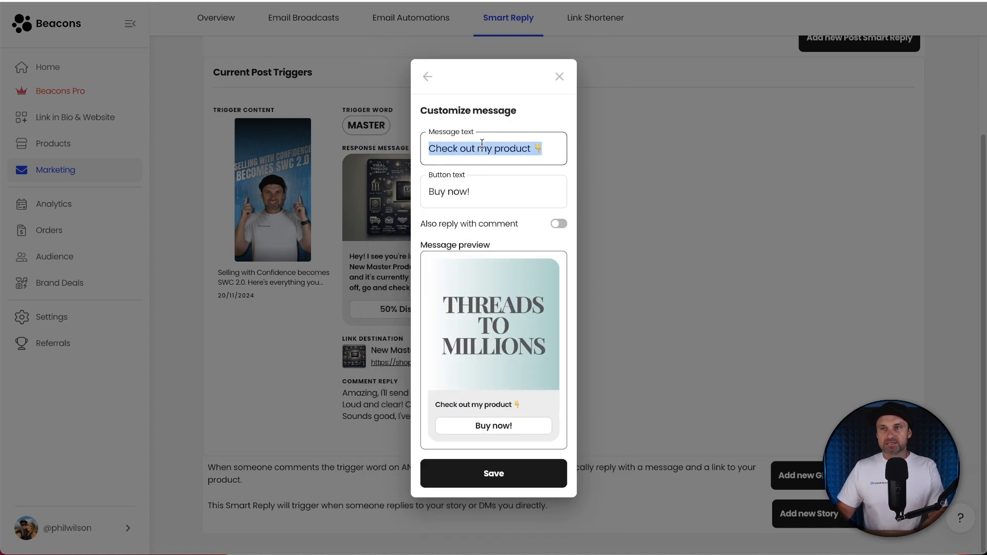
Write the DM: 'Hey, I see you are interested in Threads also! Here is the product…'.
type("Hey, I")
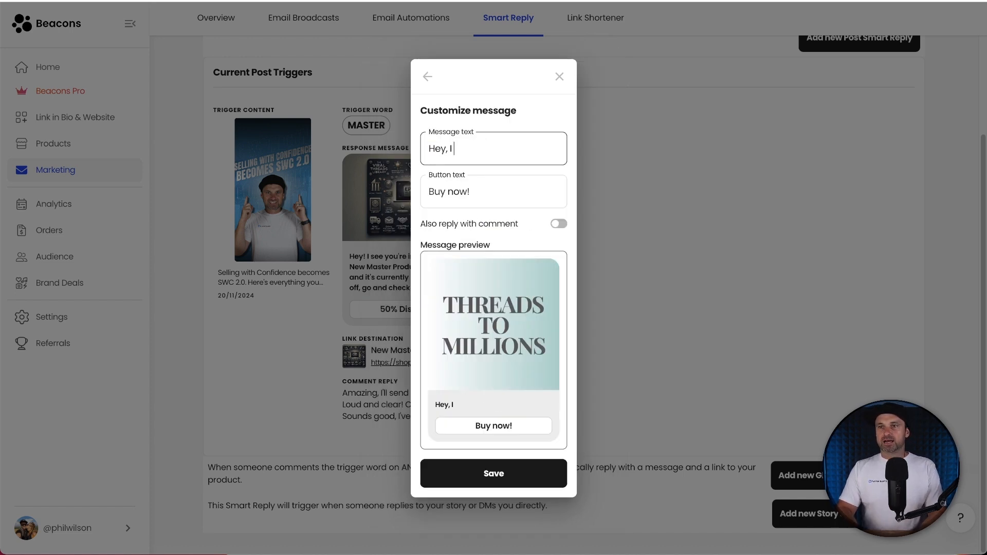
type("see you are interested")
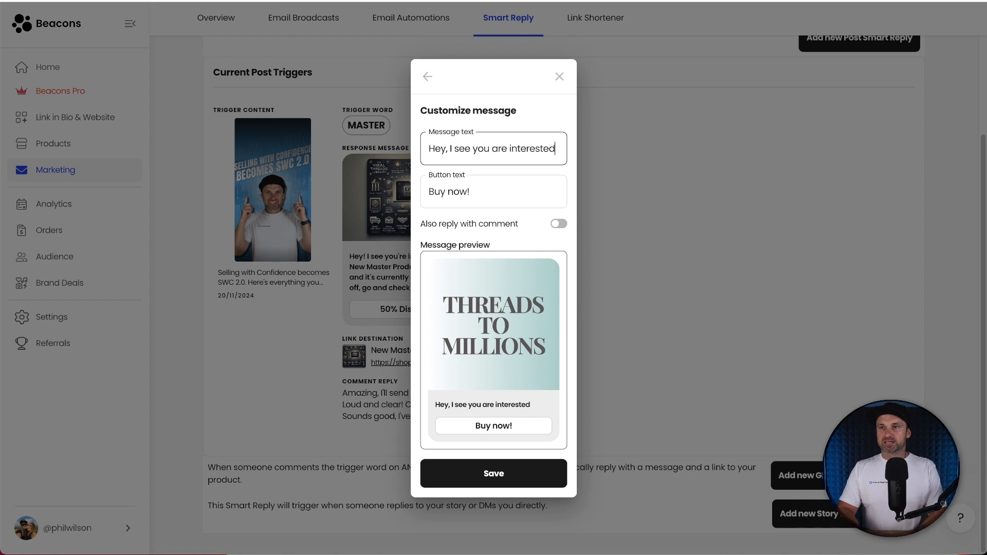
type("in Threads also")
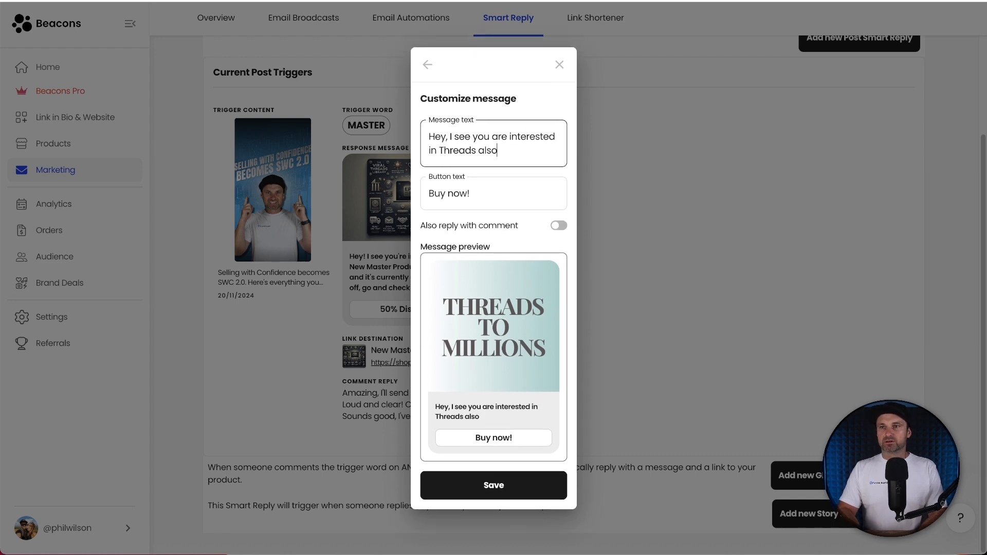
type("! Here is the product")
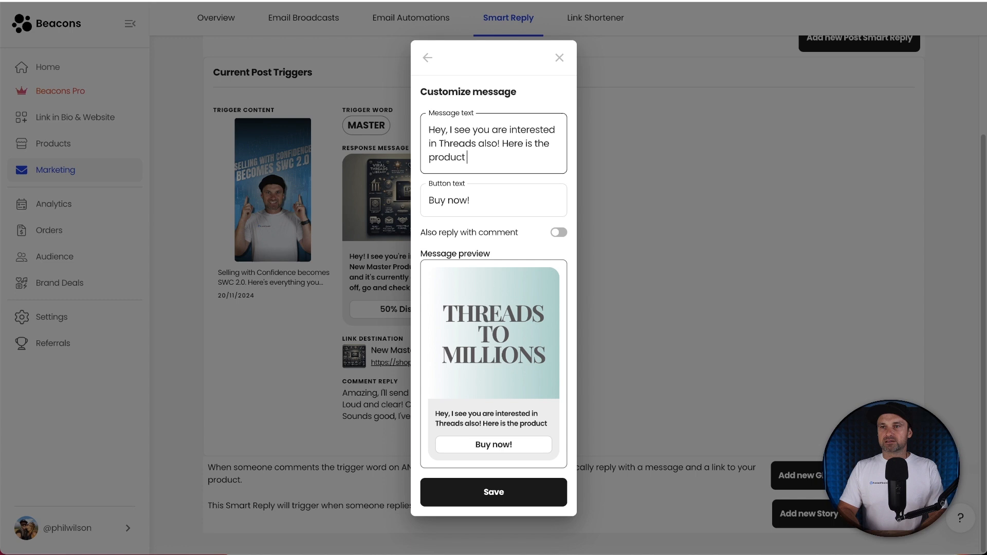
type("I was talking about, go and check it out")
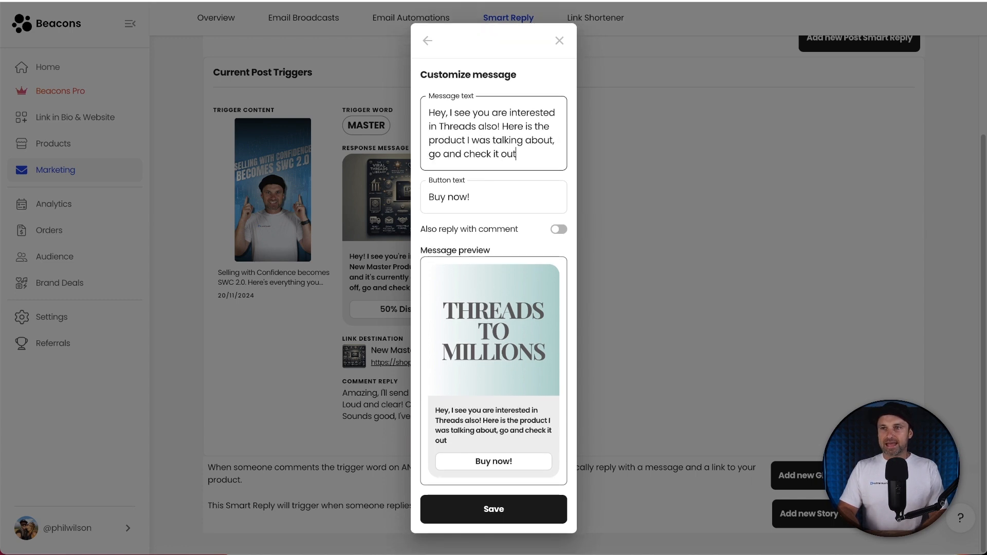
Relabel the button 'Threads Training', leave comment replies off, and save.
double_click(449, 196)
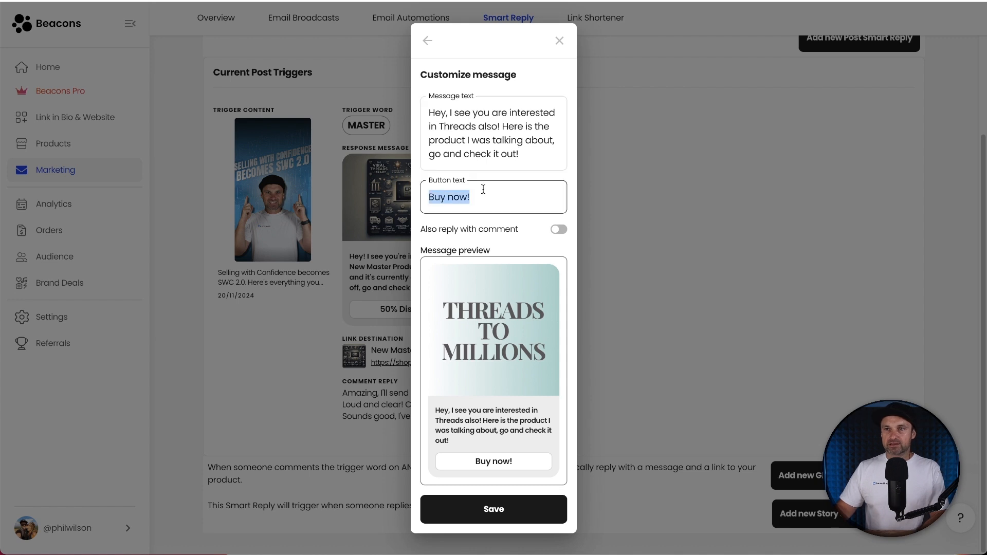
type("Threads")
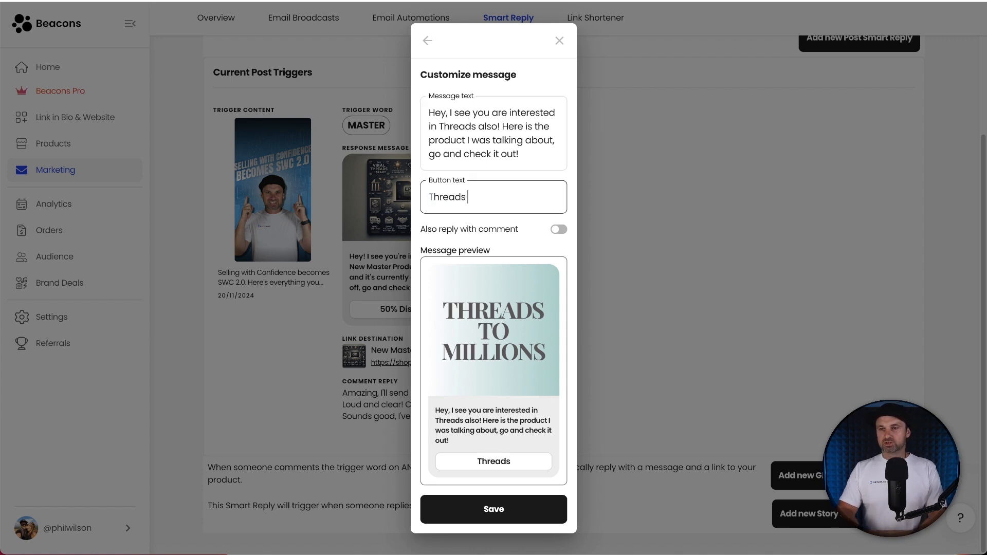
type("Training")
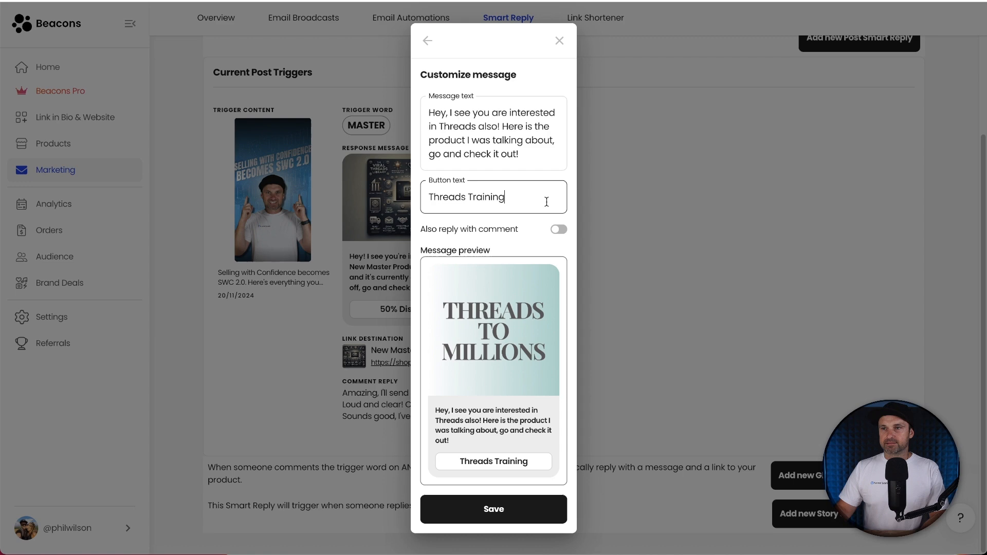
left_click(558, 228)
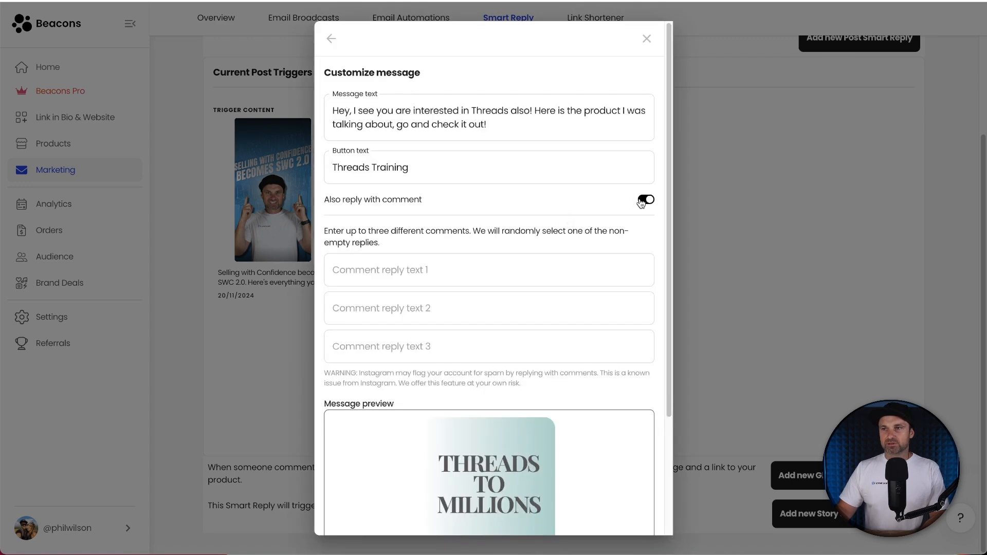
left_click(644, 199)
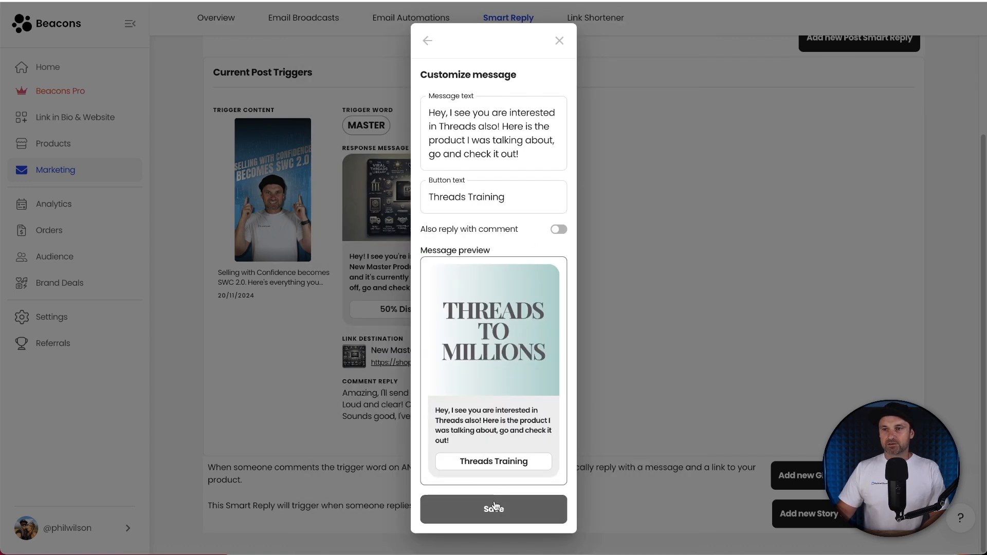
left_click(494, 508)
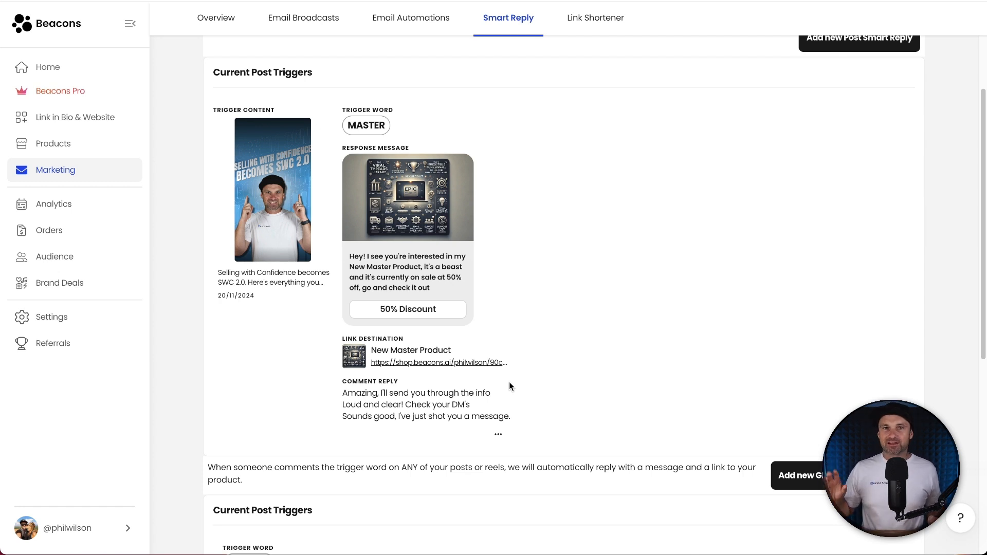
mouse_move(559, 335)
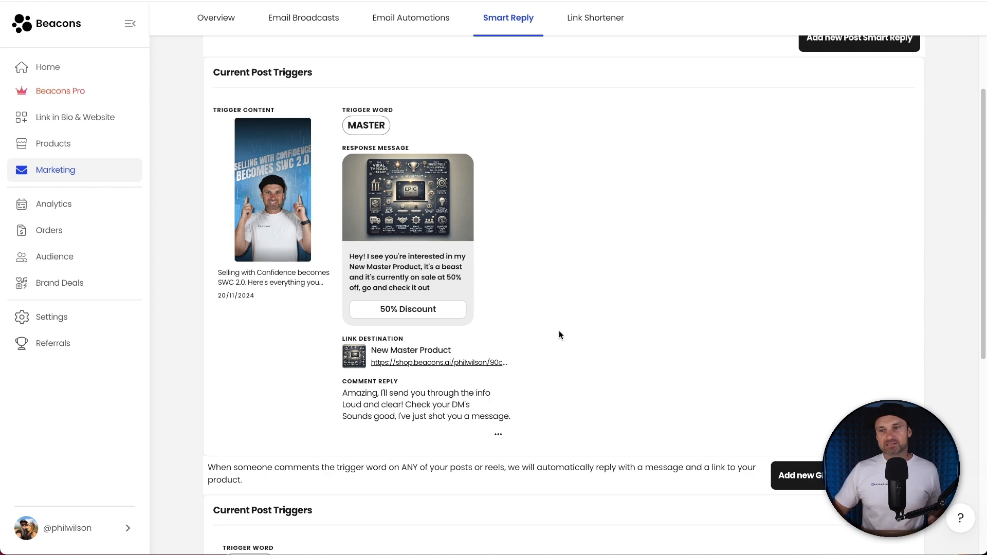
scroll("down", 3)
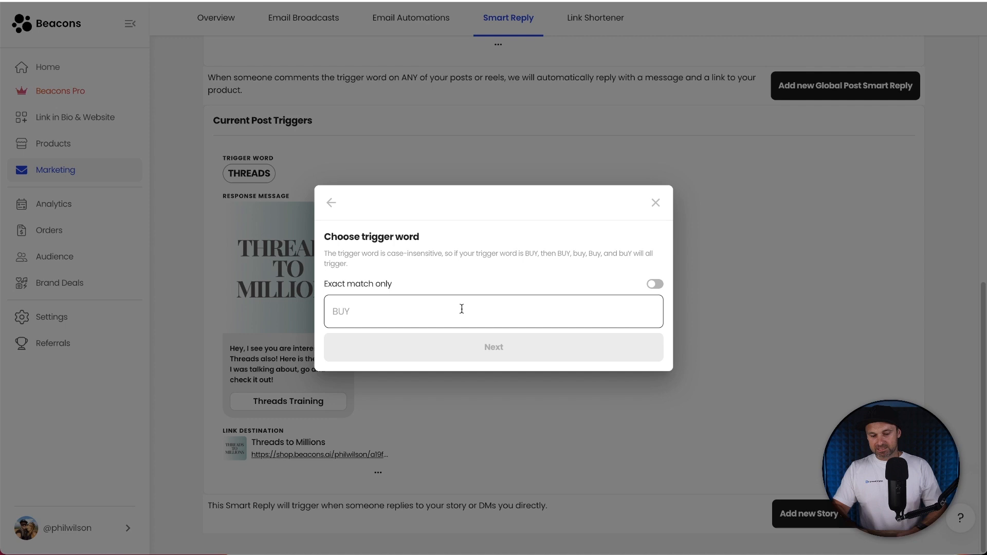
Set CATALYST as the trigger word and link the Catalyst Collective product.
type("CATALYST")
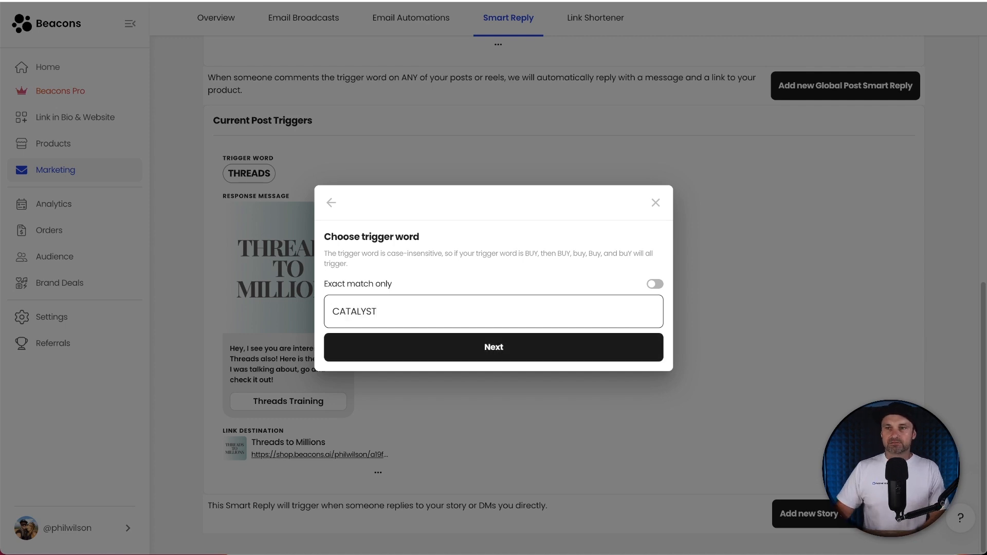
mouse_move(431, 338)
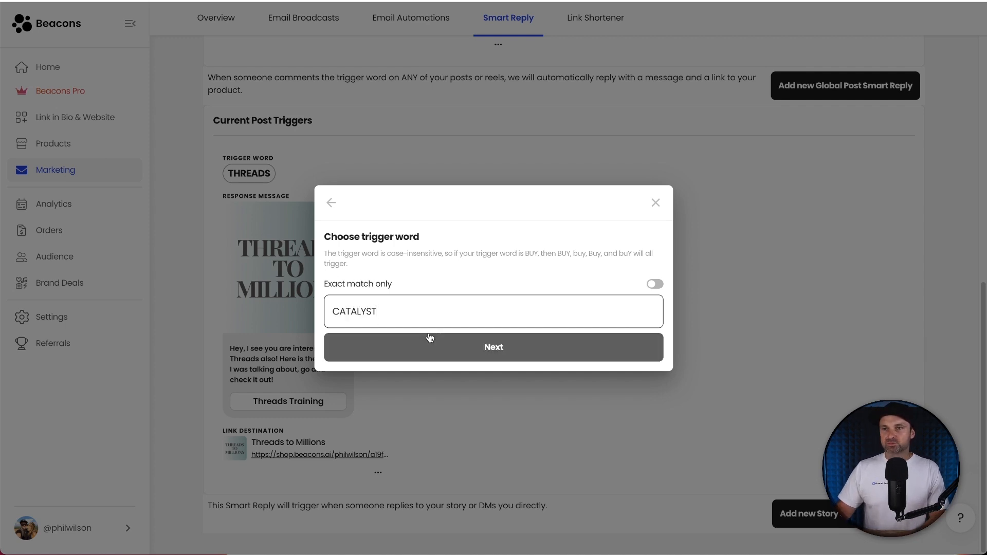
left_click(493, 347)
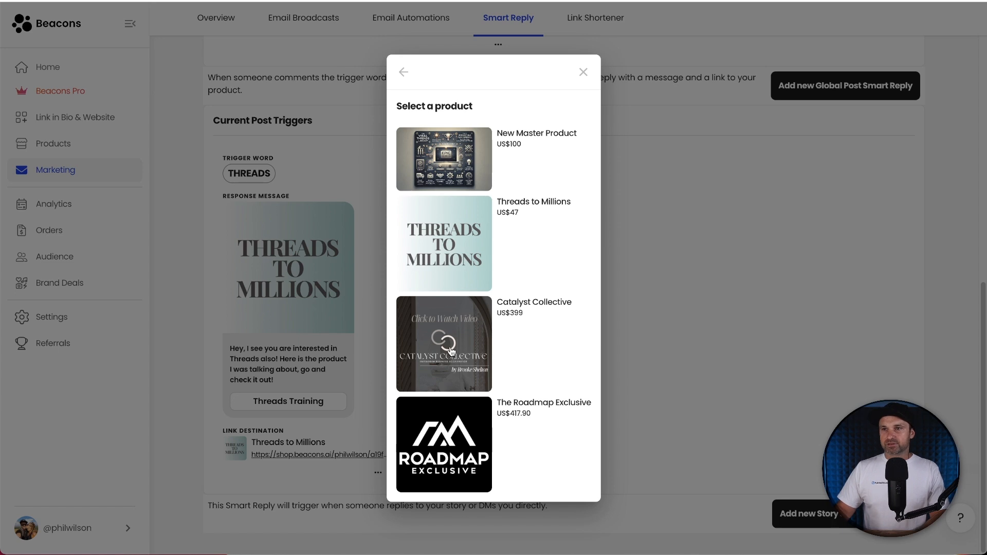
left_click(443, 343)
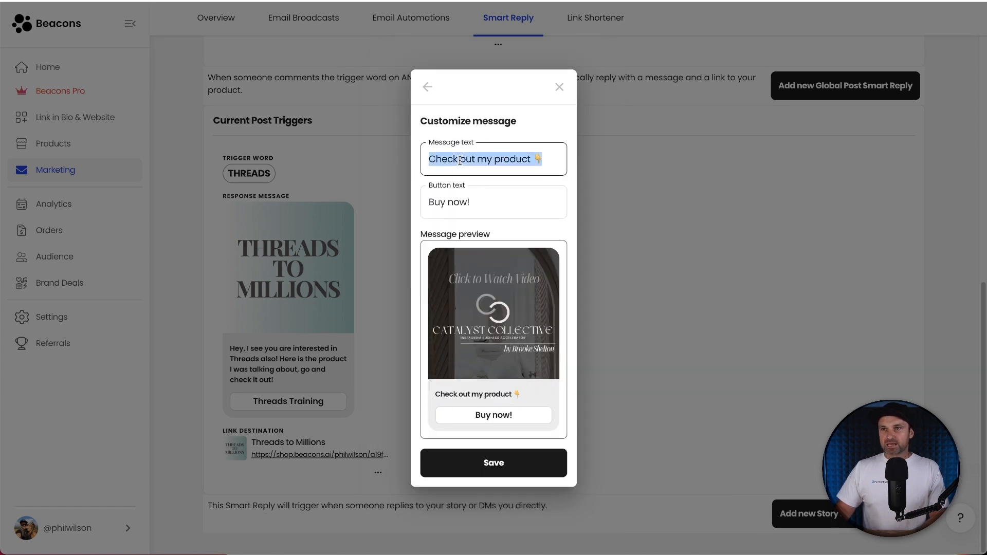
Write the Catalyst Collective program message, label the button 'Catalyst Info', and save the reply.
type("Hey, I")
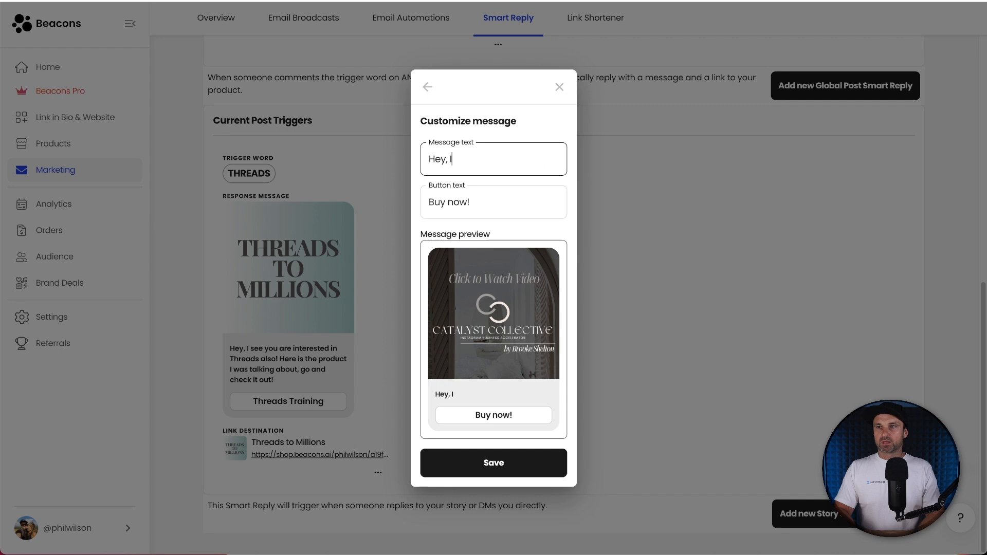
type("got some info")
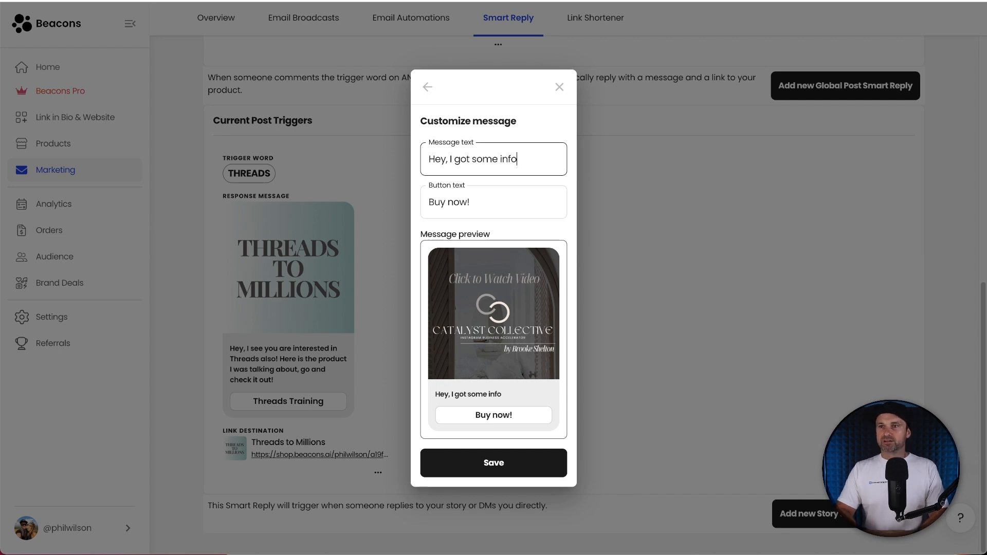
type("about the Catalyst")
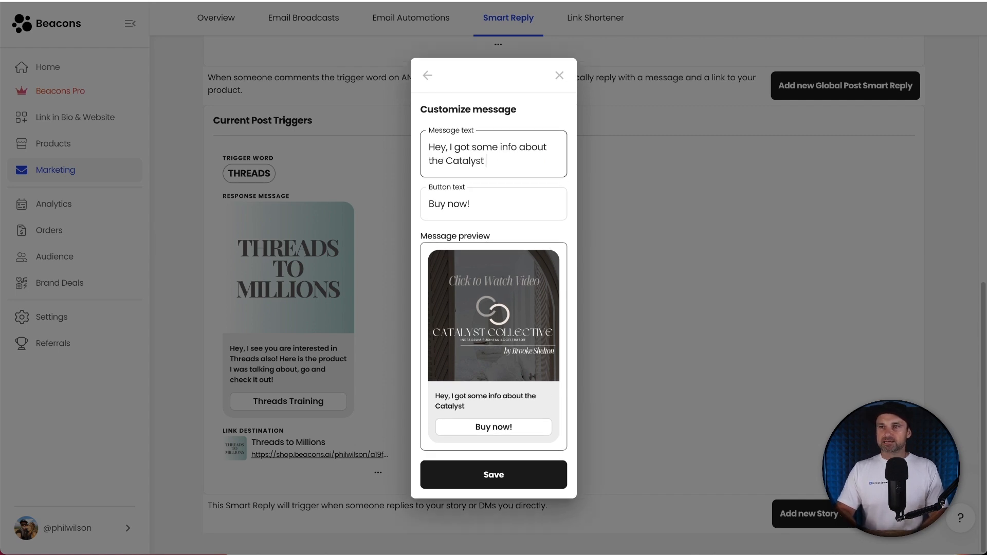
type("Collective program")
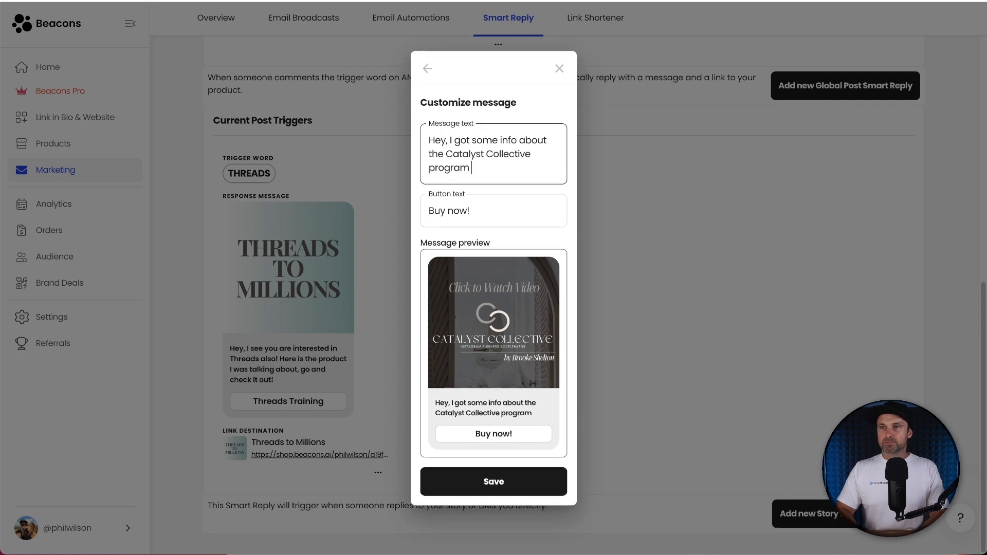
type("I was talking about")
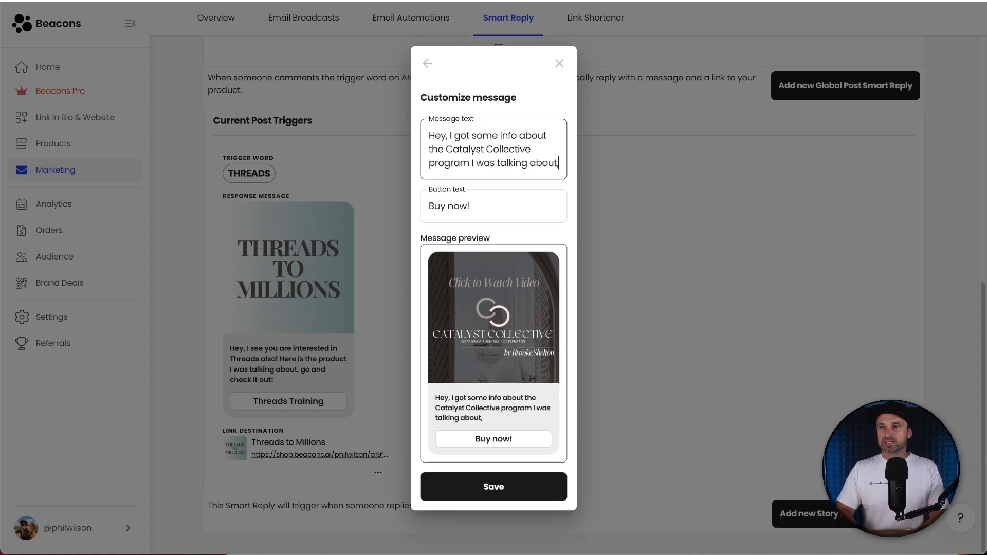
type(", check it out here.")
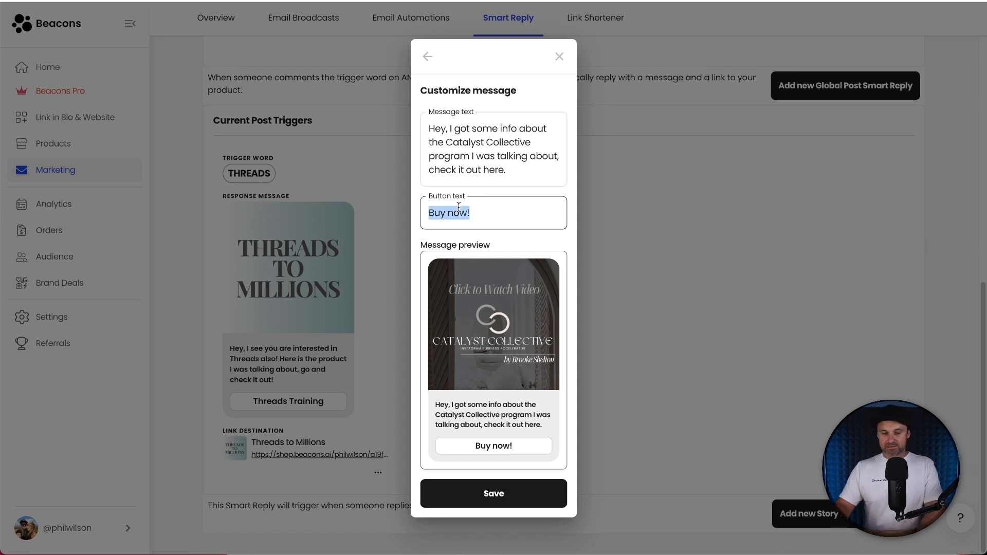
type("Catalyst Inf")
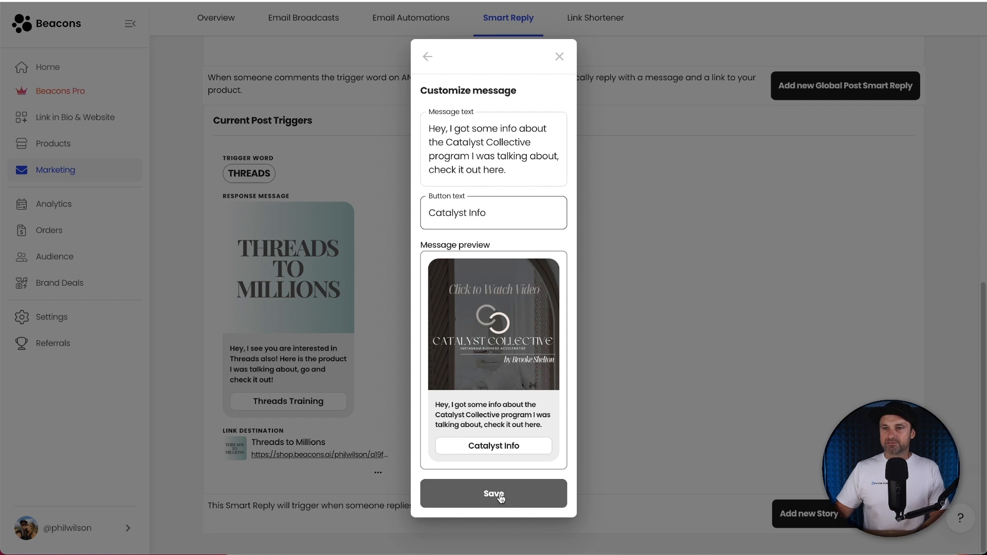
left_click(493, 494)
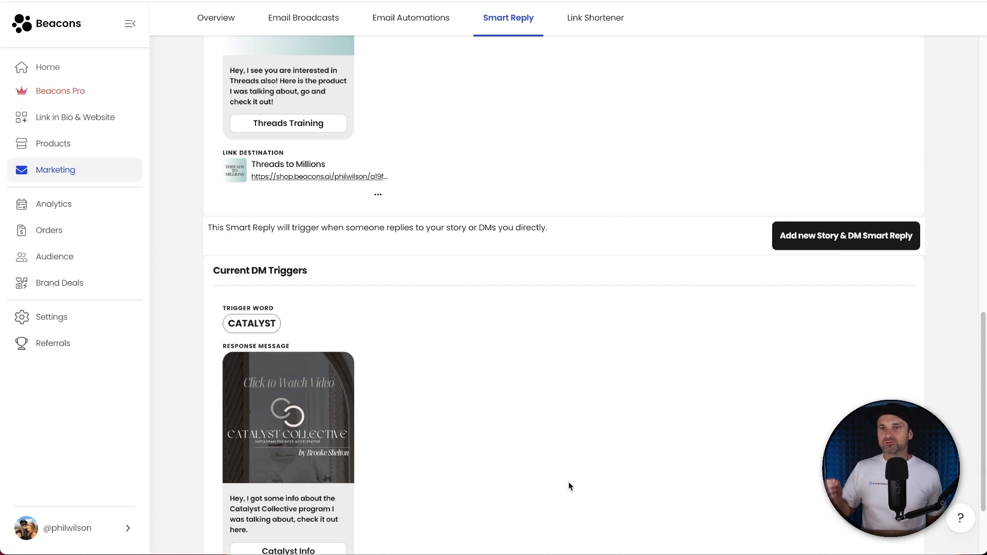
scroll("down", 3)
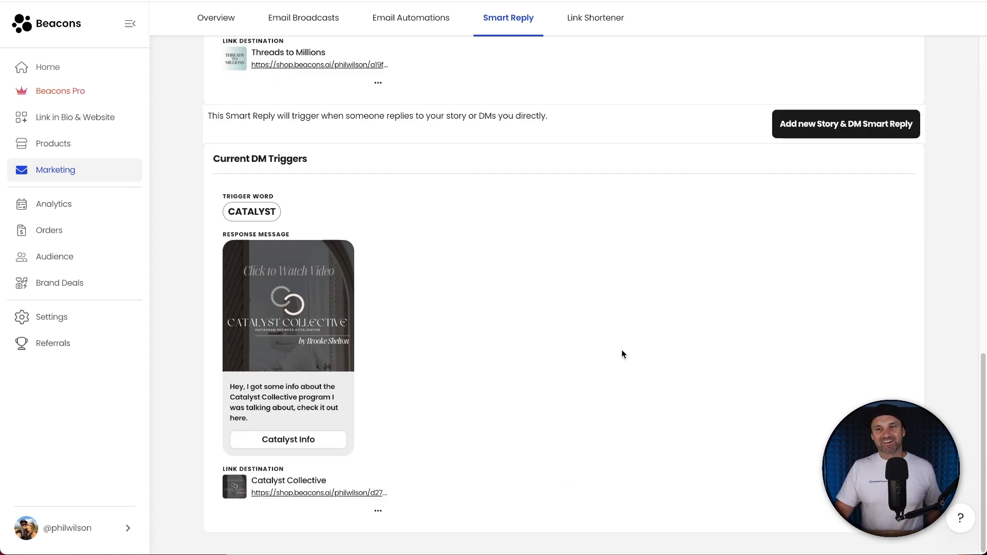